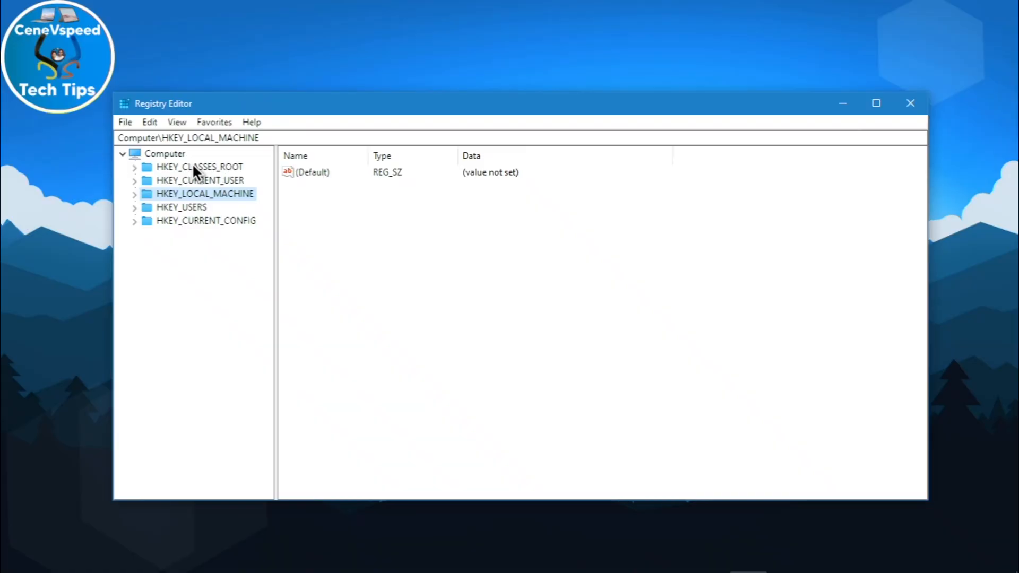
Expand and scroll through HKEY_CLASSES_ROOT, then close Registry Editor.
left_click(135, 167)
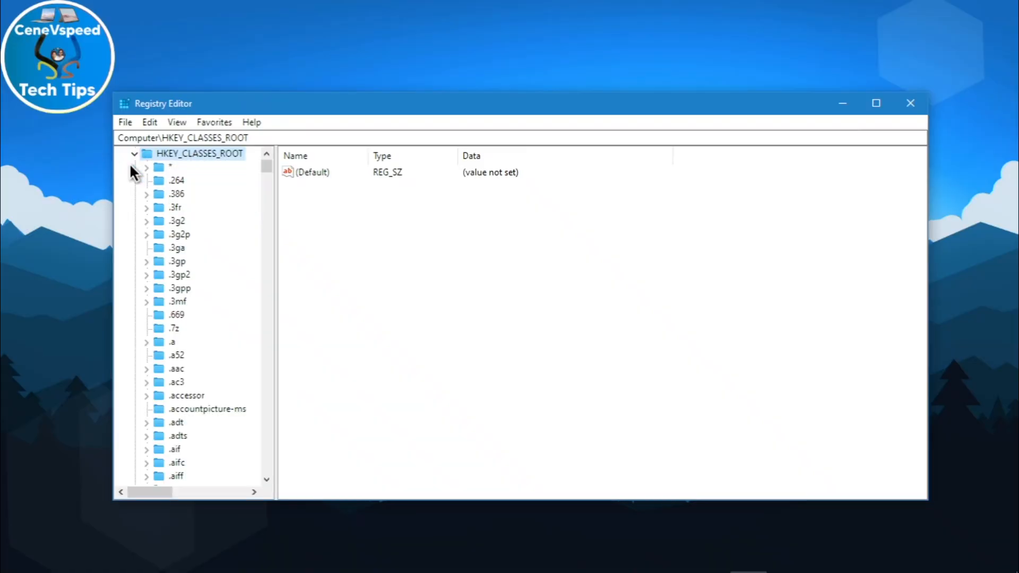
scroll("down", 3)
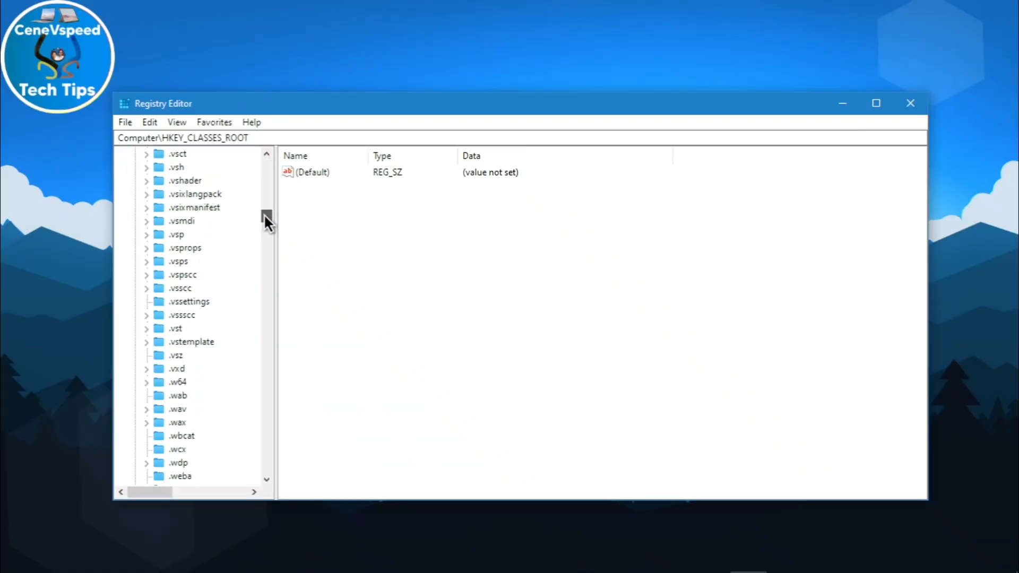
left_click(910, 103)
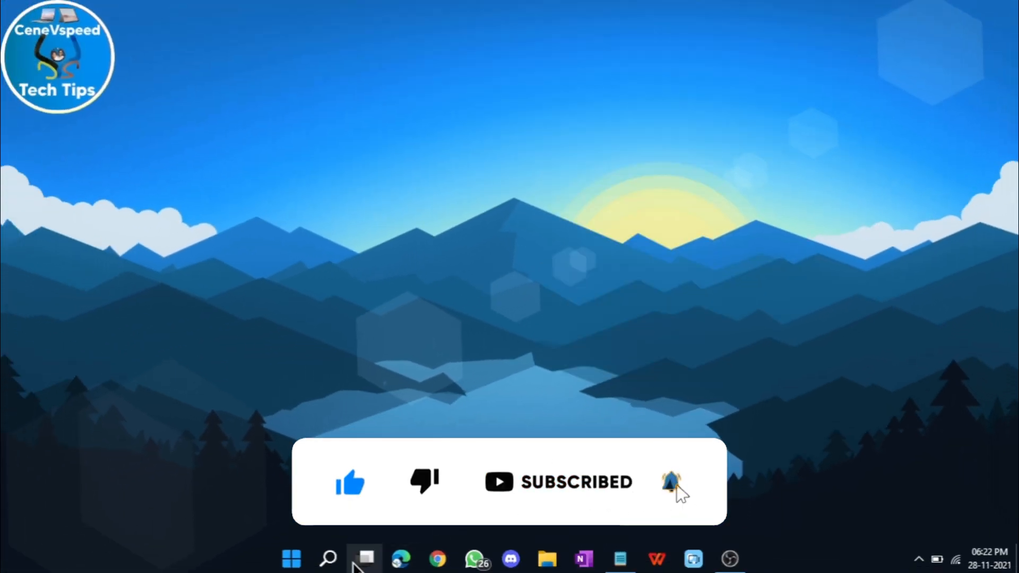
Search for 'regedit' and run Registry Editor as administrator.
left_click(327, 558)
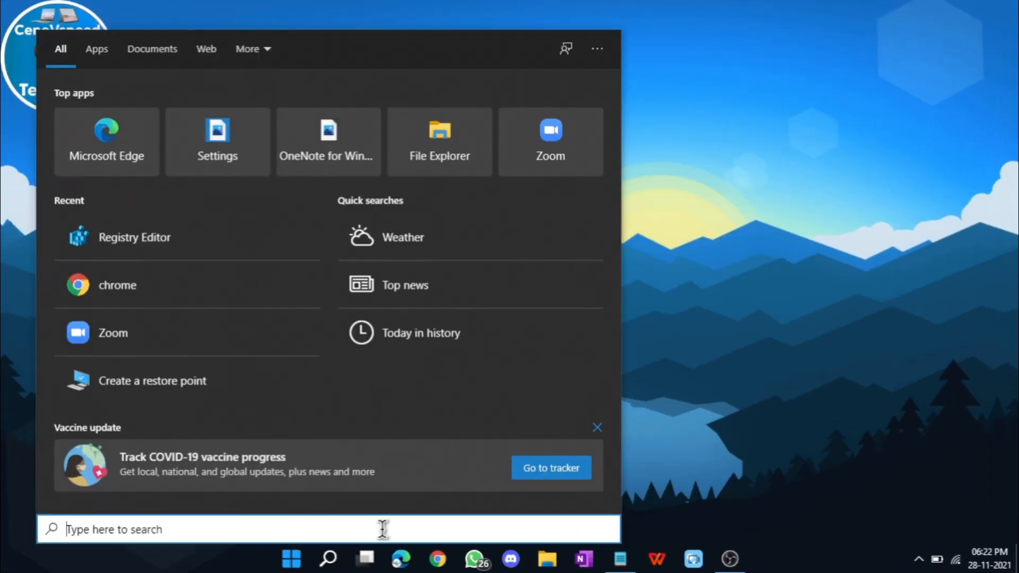
type("regedit")
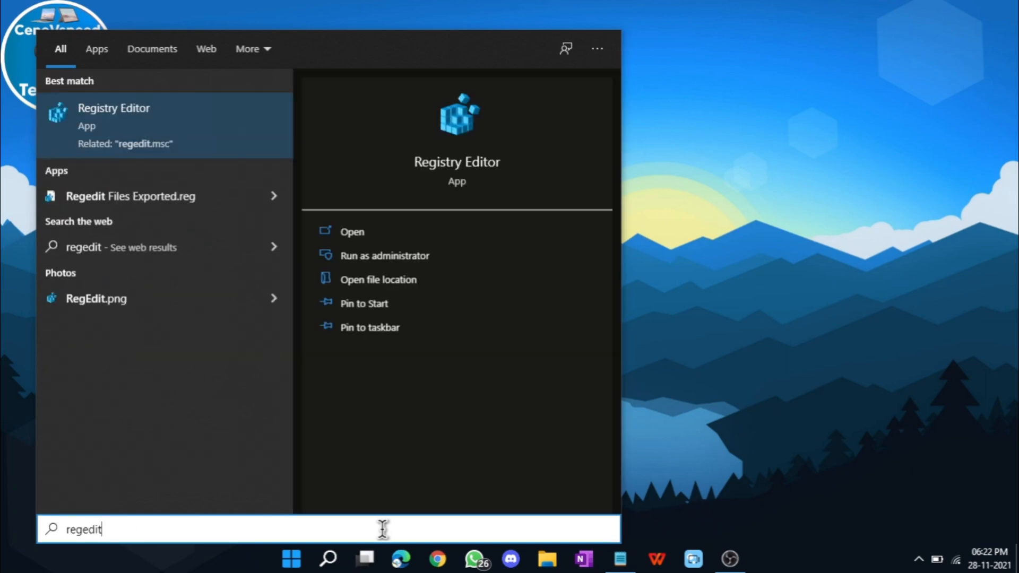
mouse_move(383, 255)
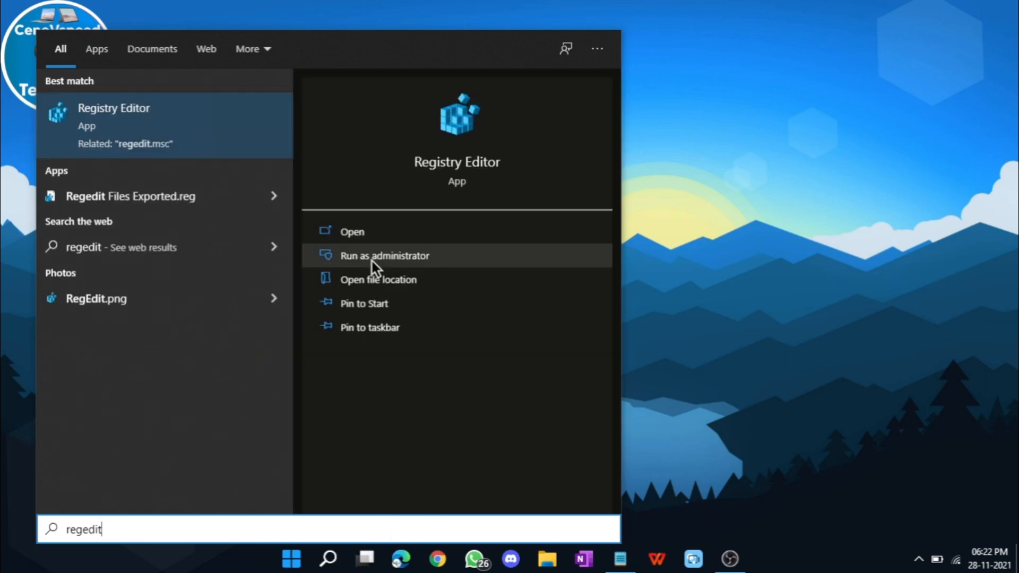
left_click(383, 256)
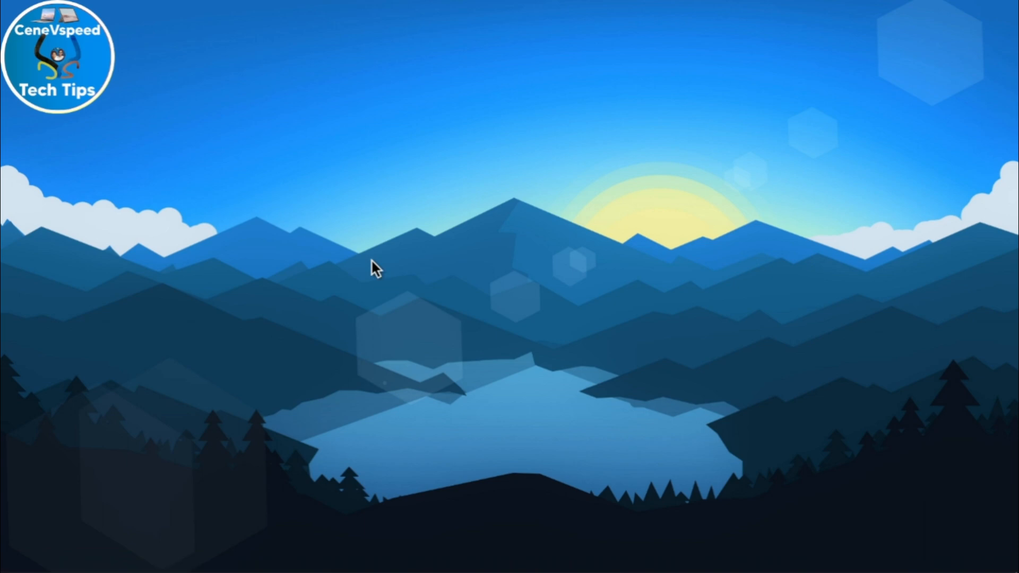
mouse_move(455, 391)
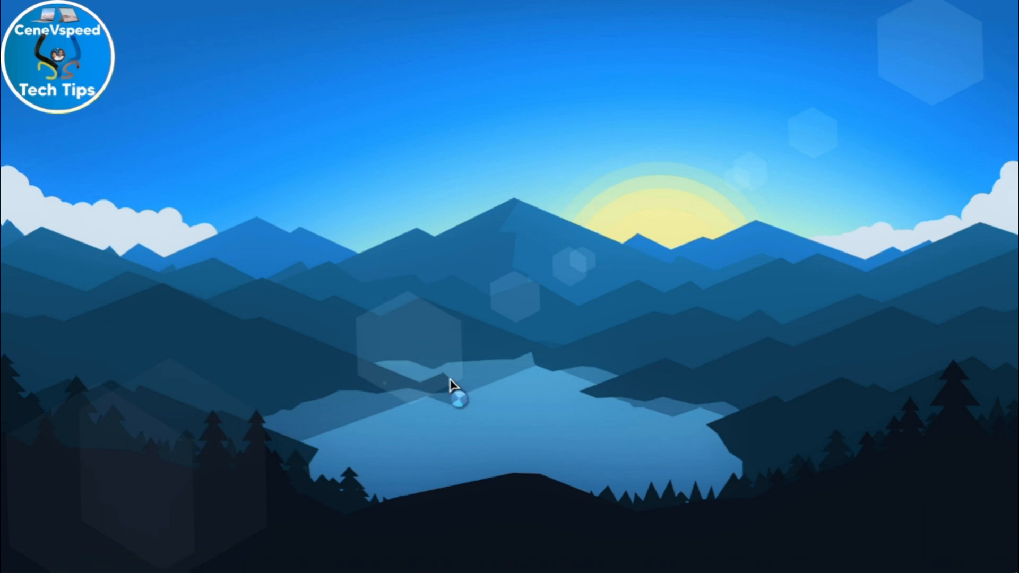
Copy the HKEY_CLASSES_ROOT\Directory\Background\shell\ path from the Notepad notes.
left_click(460, 400)
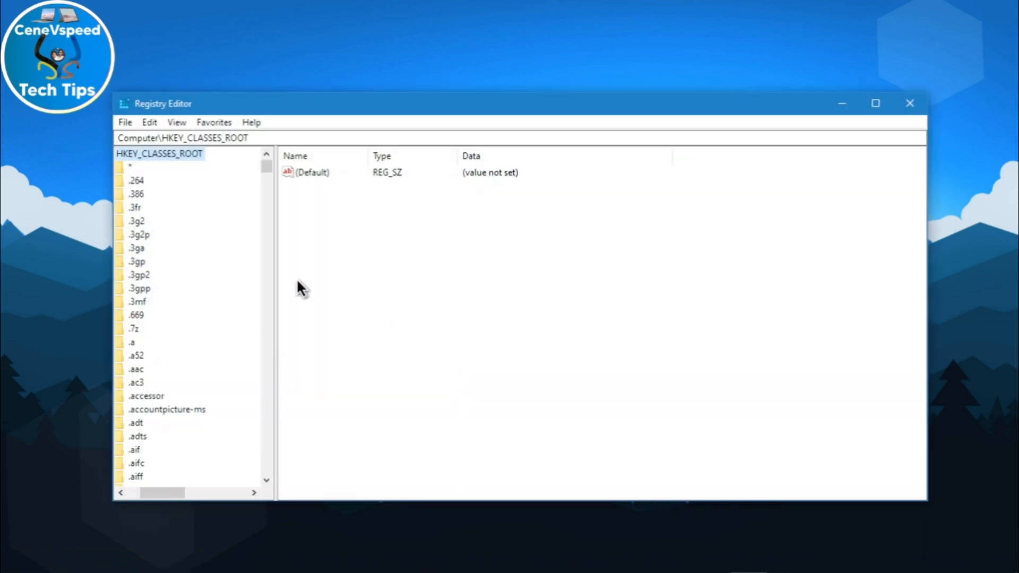
left_click(159, 153)
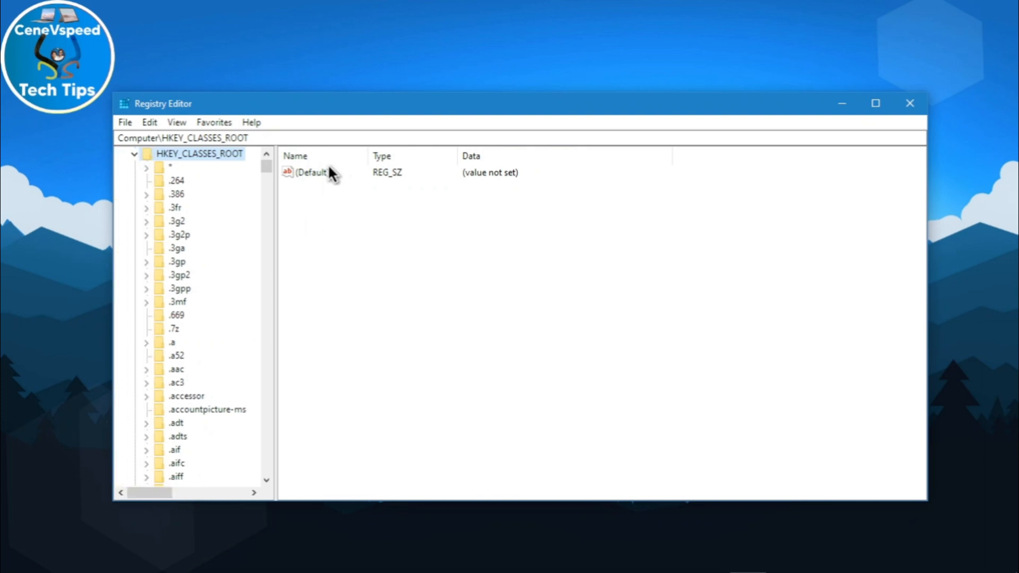
left_click(123, 153)
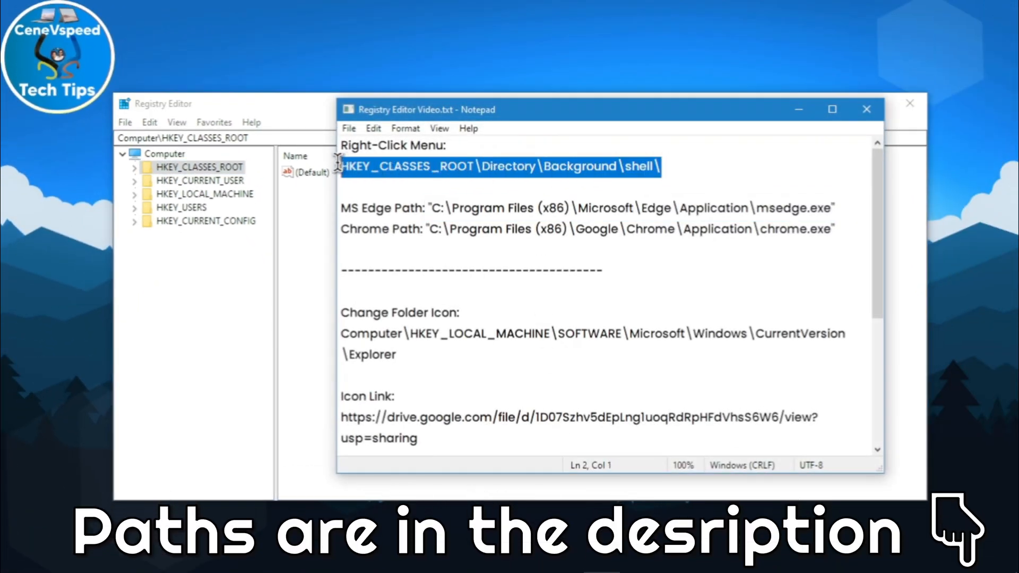
right_click(501, 167)
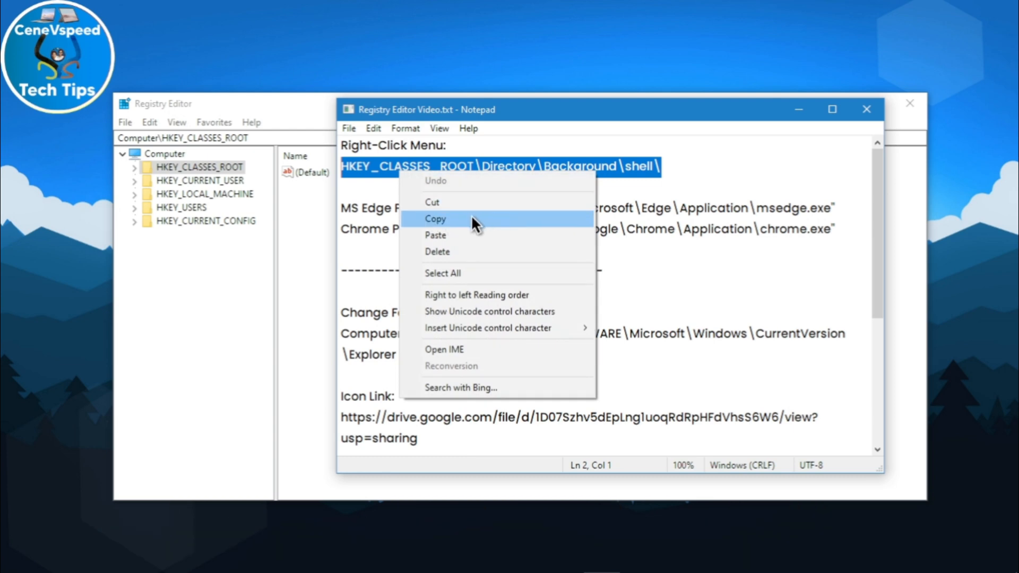
left_click(435, 219)
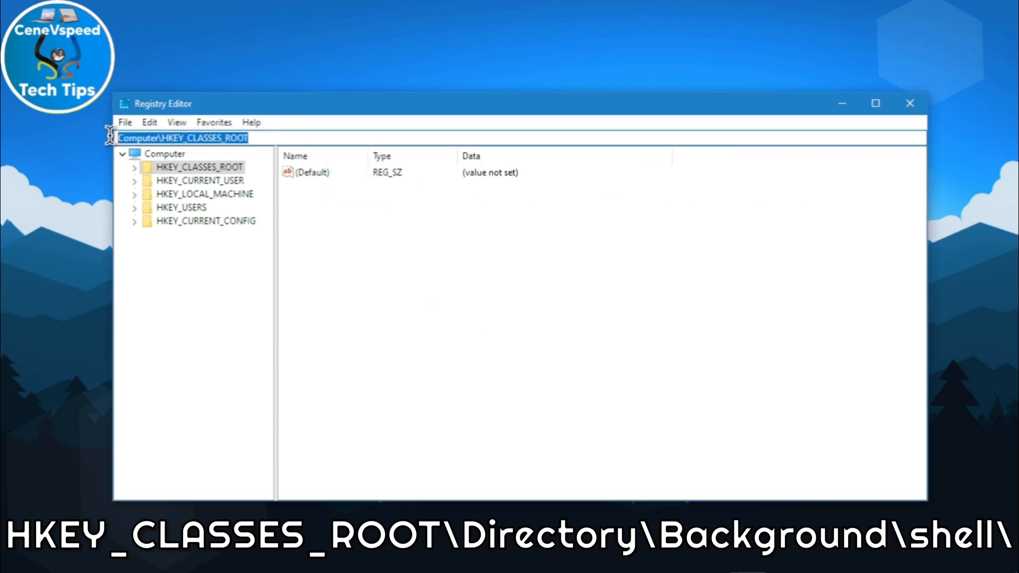
Go to HKEY_CLASSES_ROOT\Directory\Background\shell and add a key named 'MS Edge'.
type("HKEY_CLASSES_ROOT\\Directory\\Background\\shell\\")
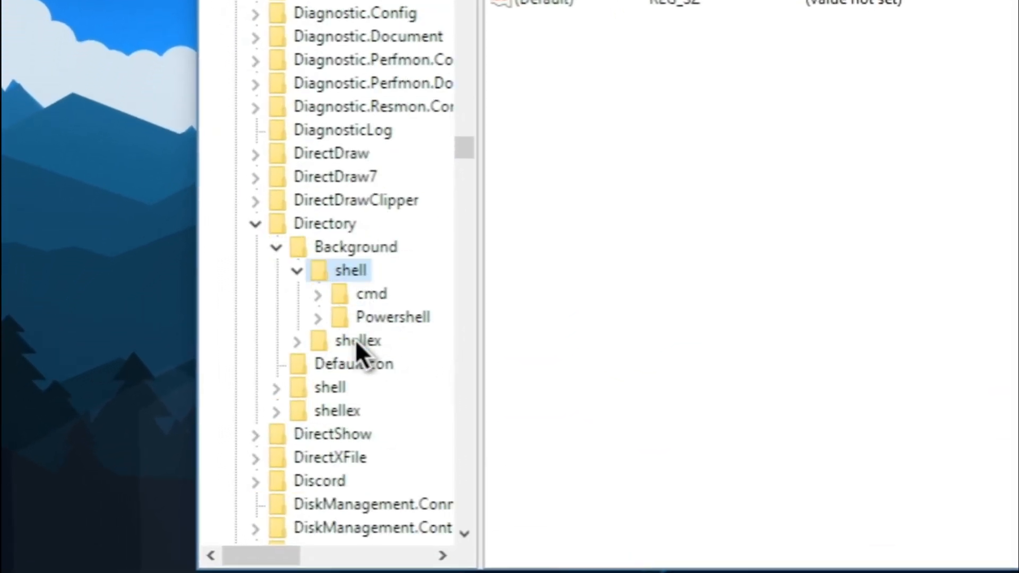
right_click(350, 270)
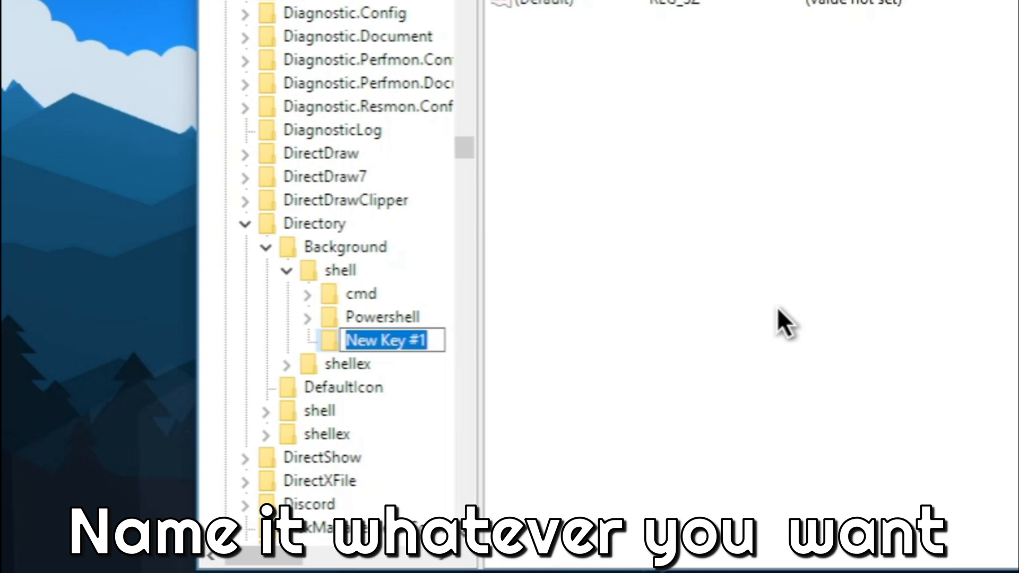
type("MS Edge")
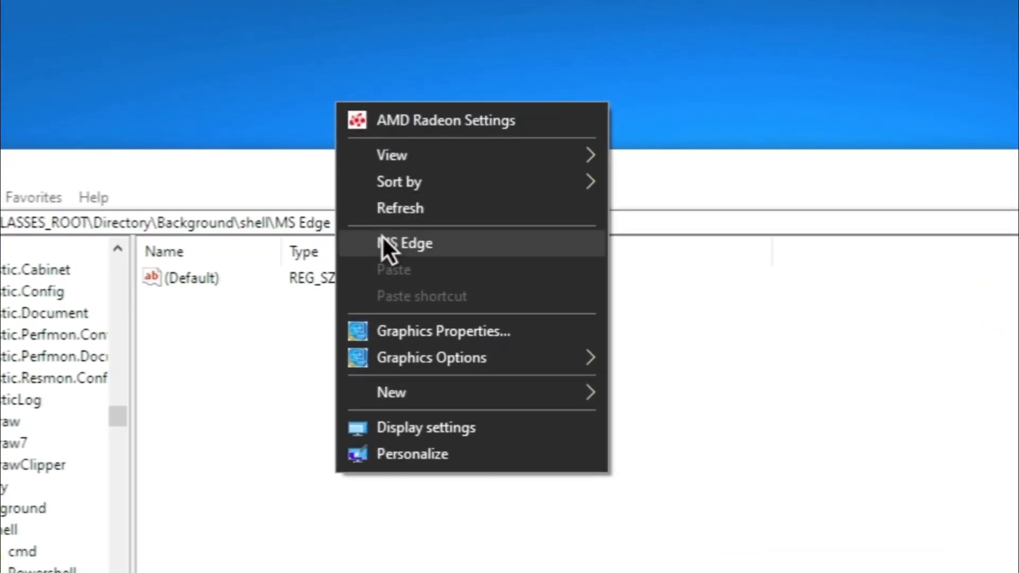
mouse_move(423, 257)
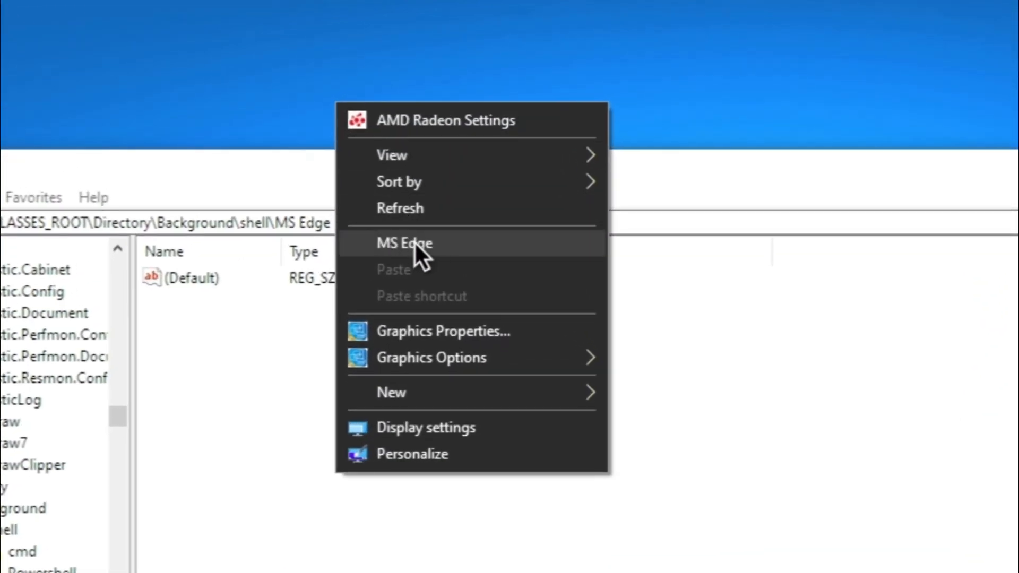
left_click(404, 243)
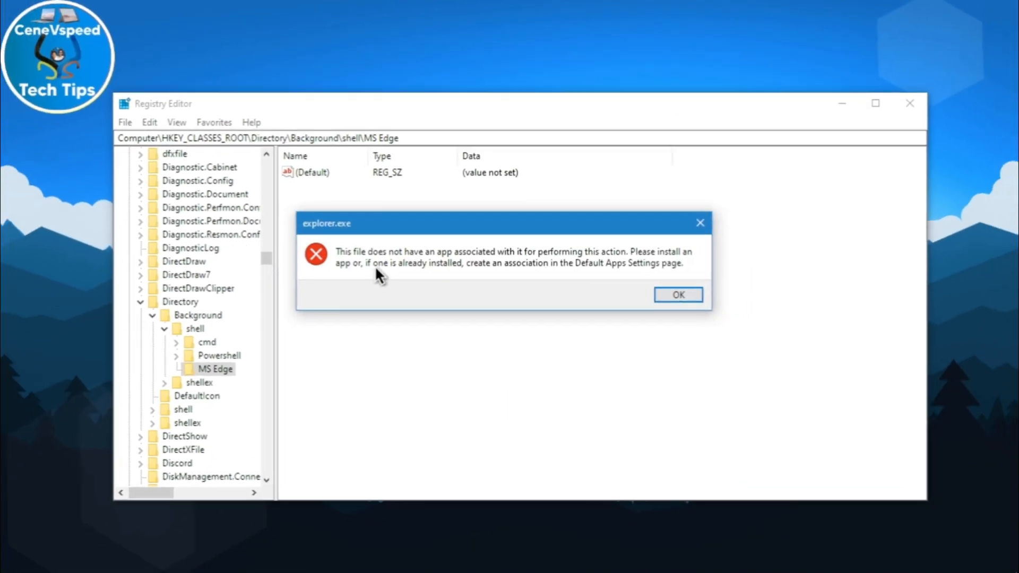
left_click(678, 295)
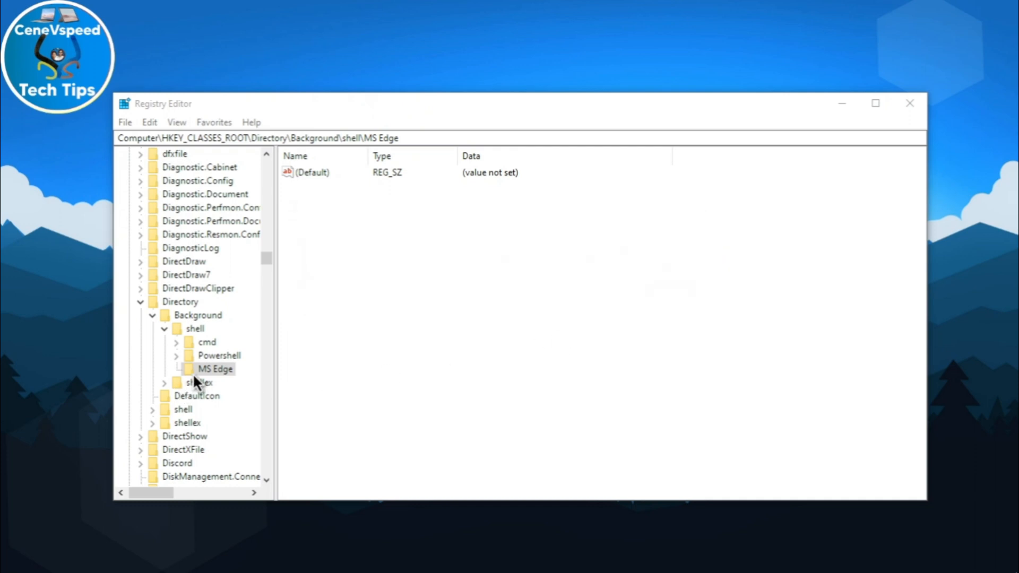
Add a 'command' subkey under MS Edge and open its (Default) value.
right_click(215, 369)
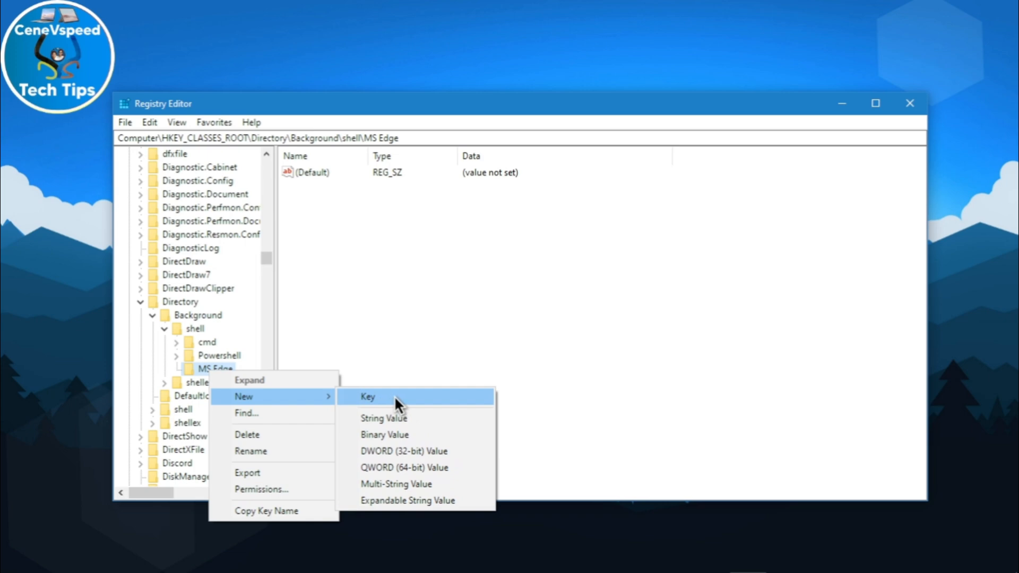
left_click(368, 396)
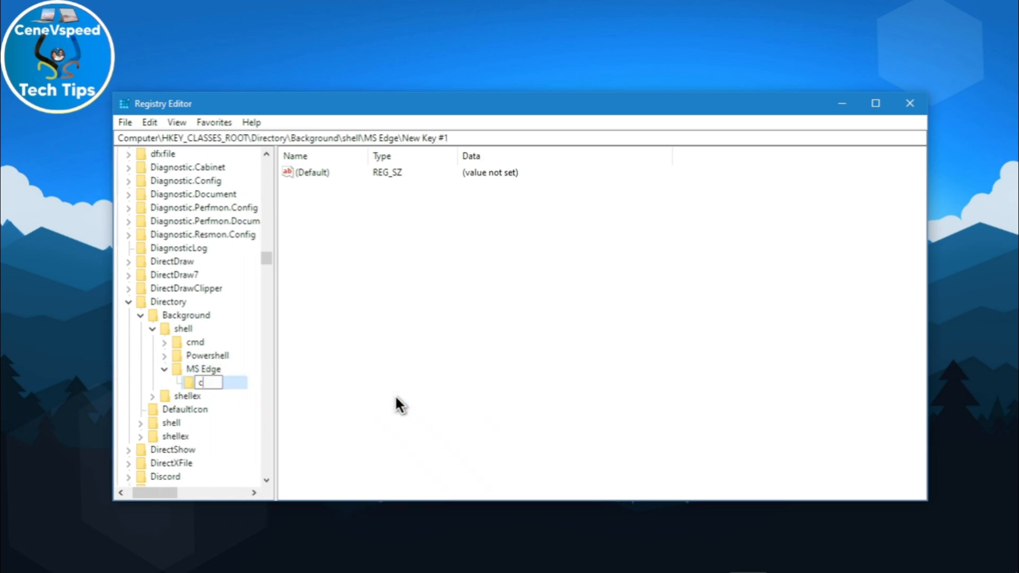
type("ommand")
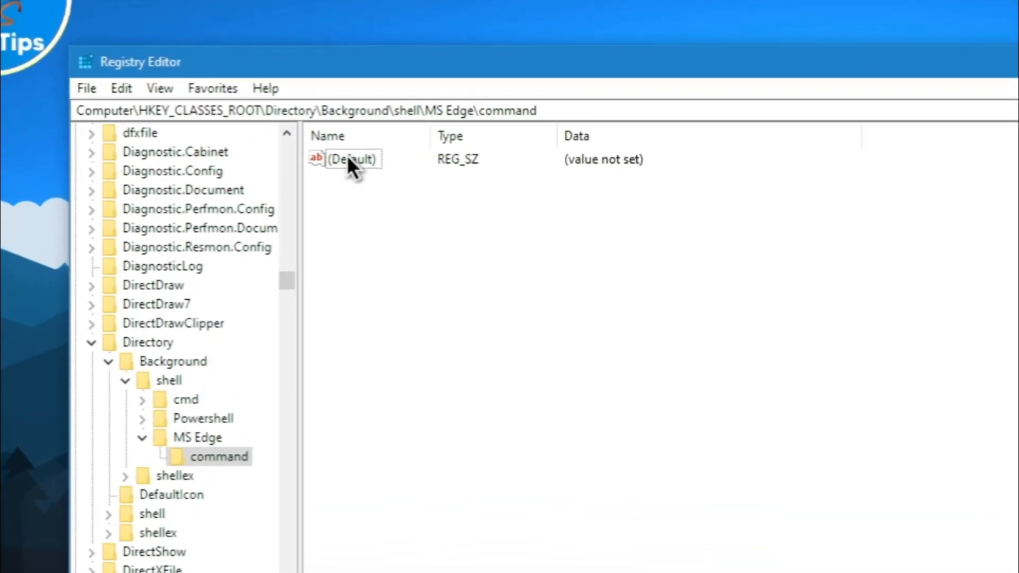
double_click(351, 159)
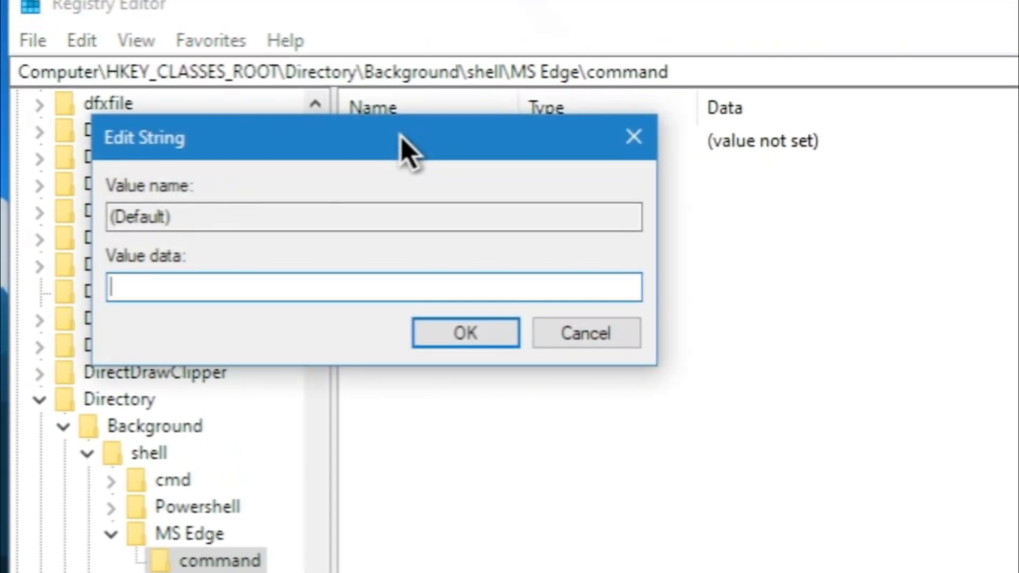
mouse_move(663, 88)
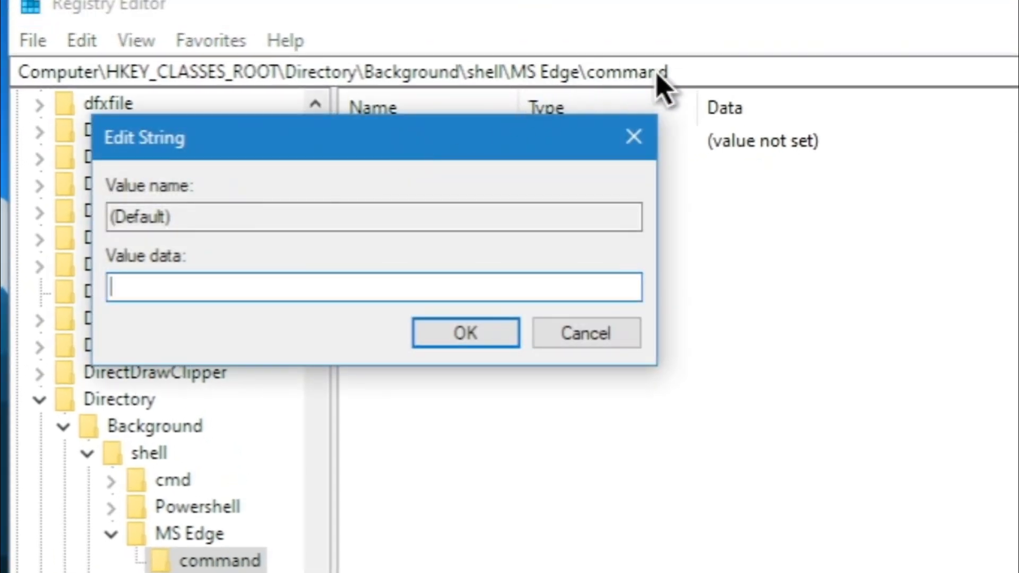
mouse_move(224, 286)
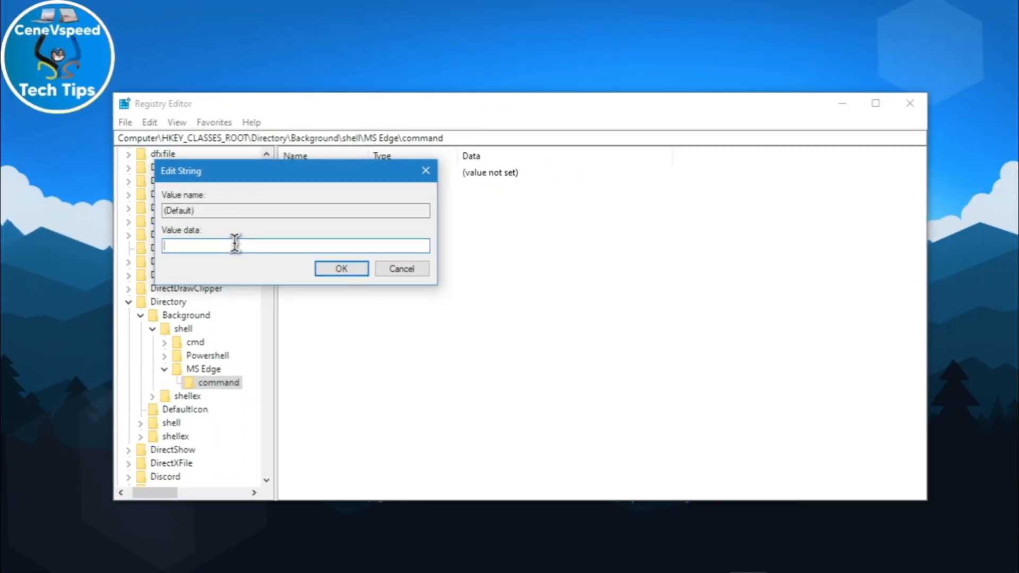
mouse_move(600, 557)
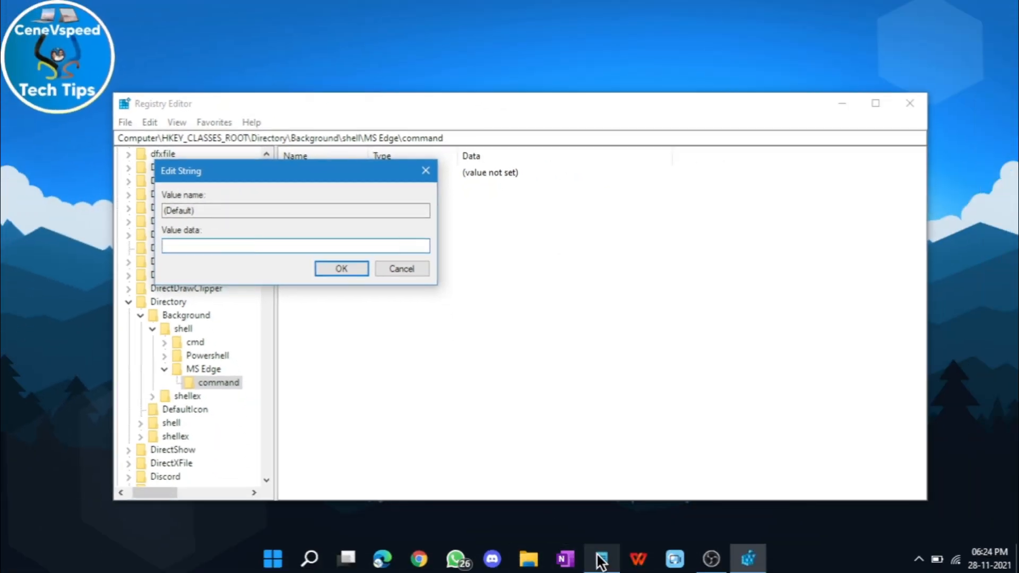
Copy the Microsoft Edge program path from Notepad into the command key's default value.
left_click(600, 558)
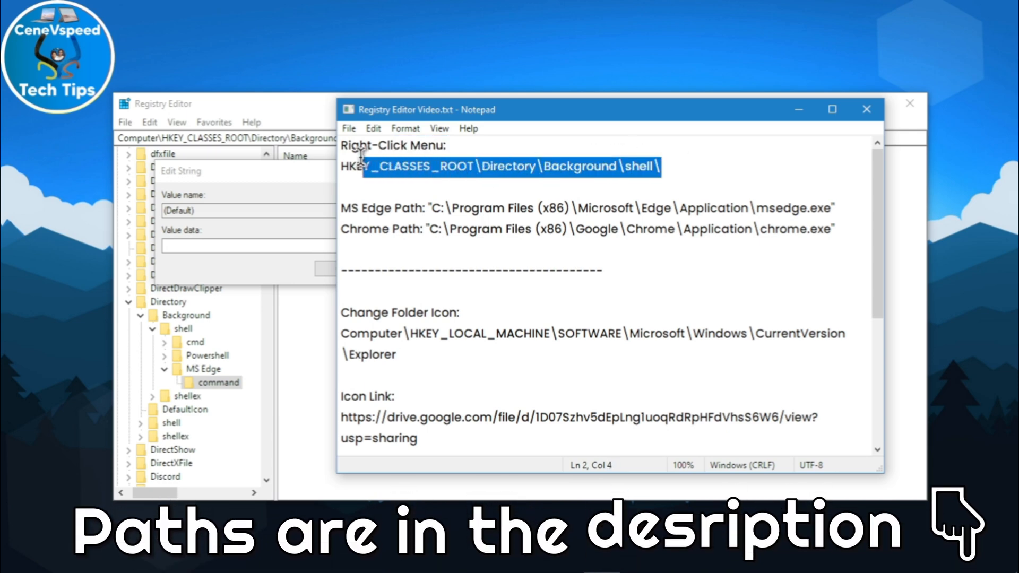
left_click(387, 166)
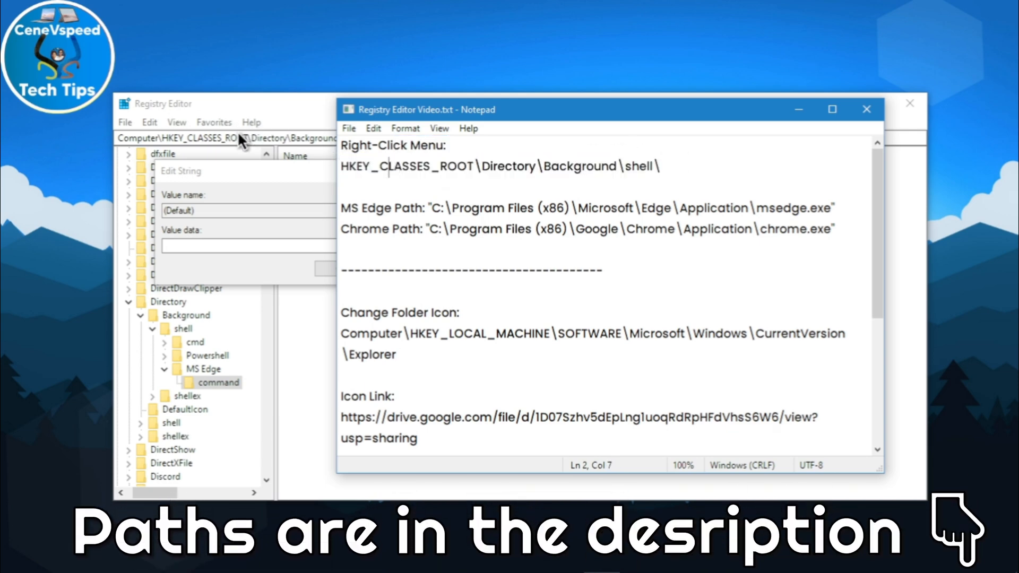
mouse_move(489, 241)
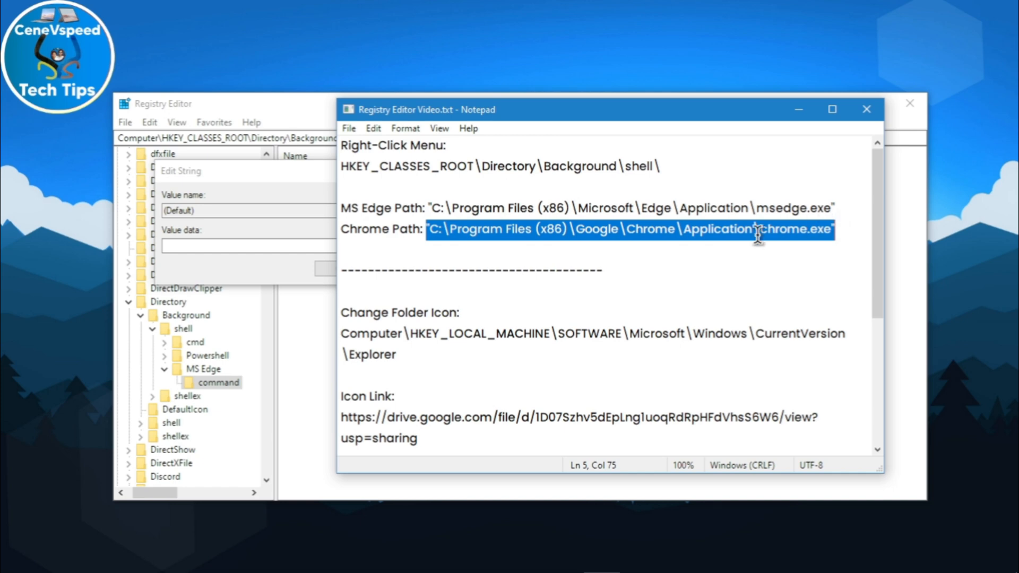
left_click(706, 246)
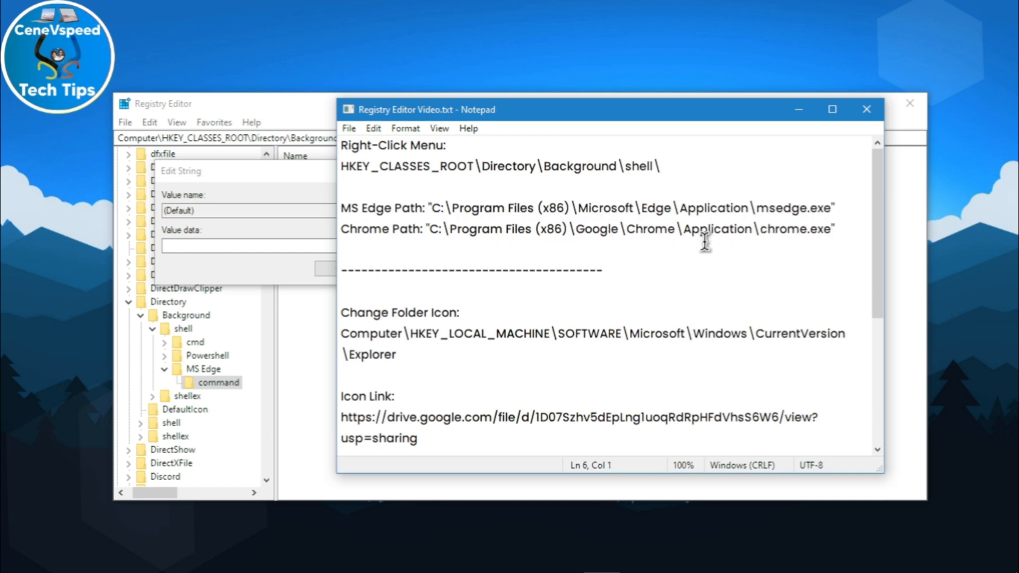
mouse_move(654, 237)
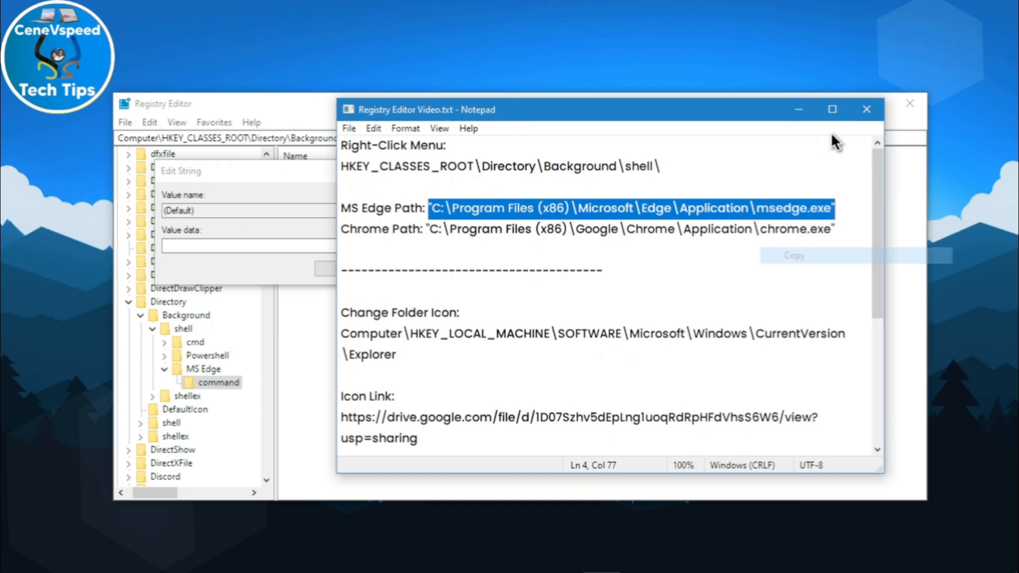
right_click(292, 246)
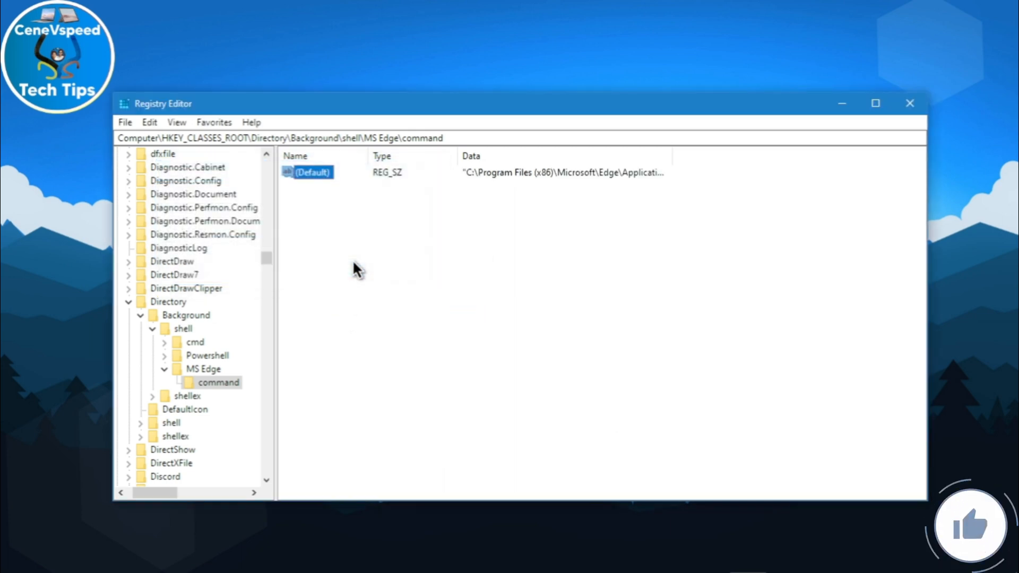
mouse_move(478, 165)
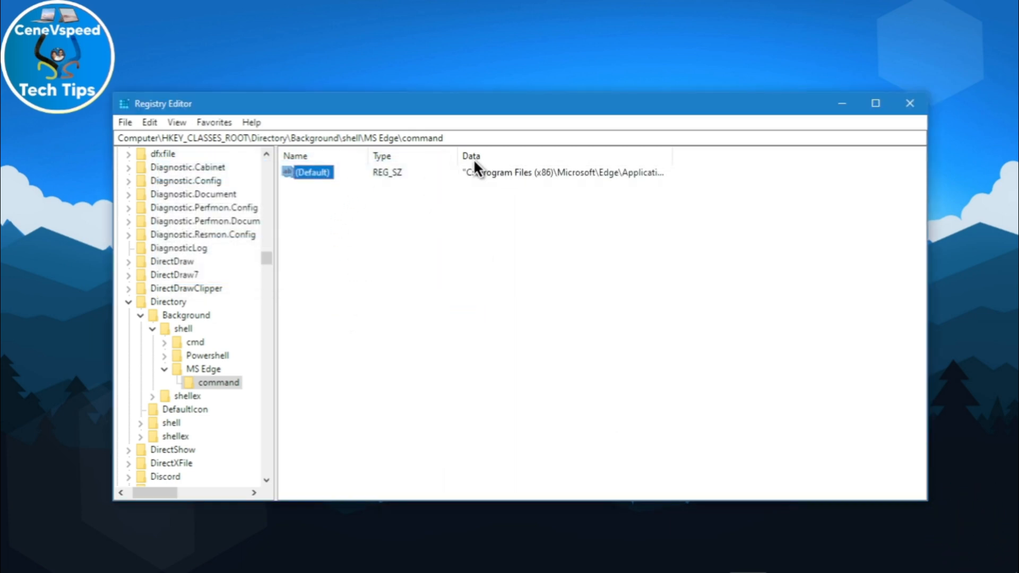
mouse_move(475, 166)
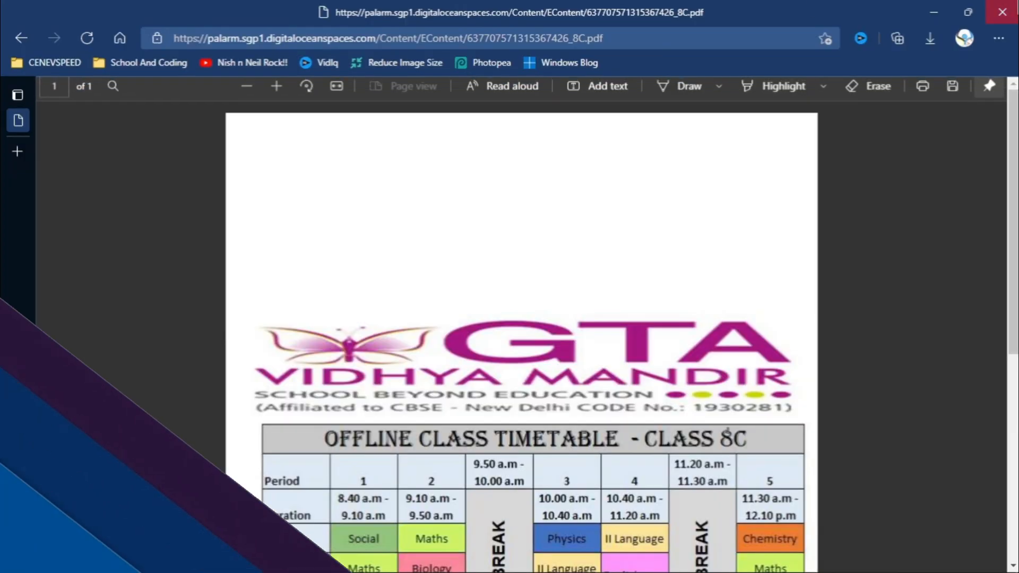
left_click(1003, 12)
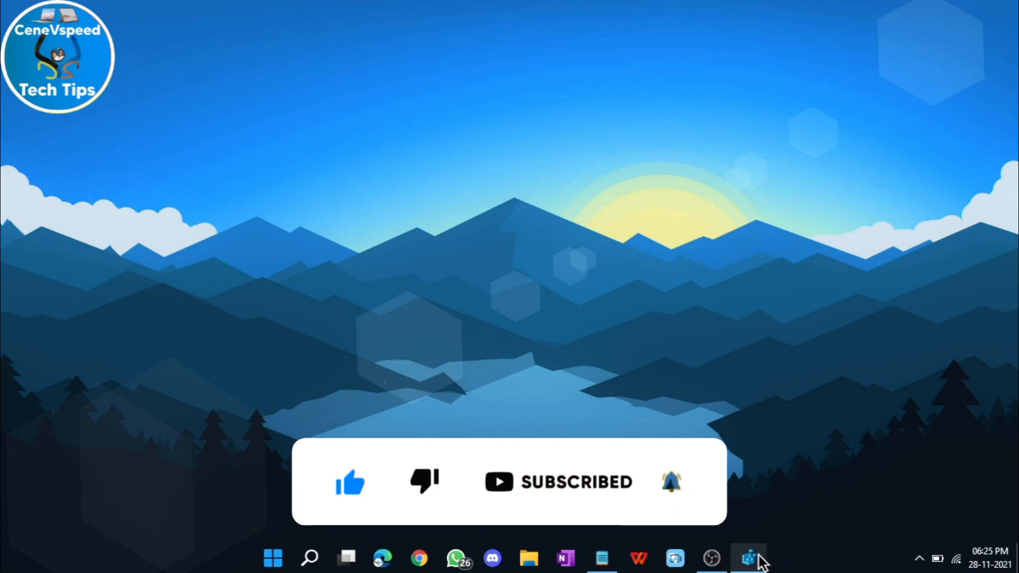
Copy the folder-icon path and navigate to HKEY_LOCAL_MACHINE\SOFTWARE\Microsoft\Windows\CurrentVersion\Explorer.
left_click(748, 558)
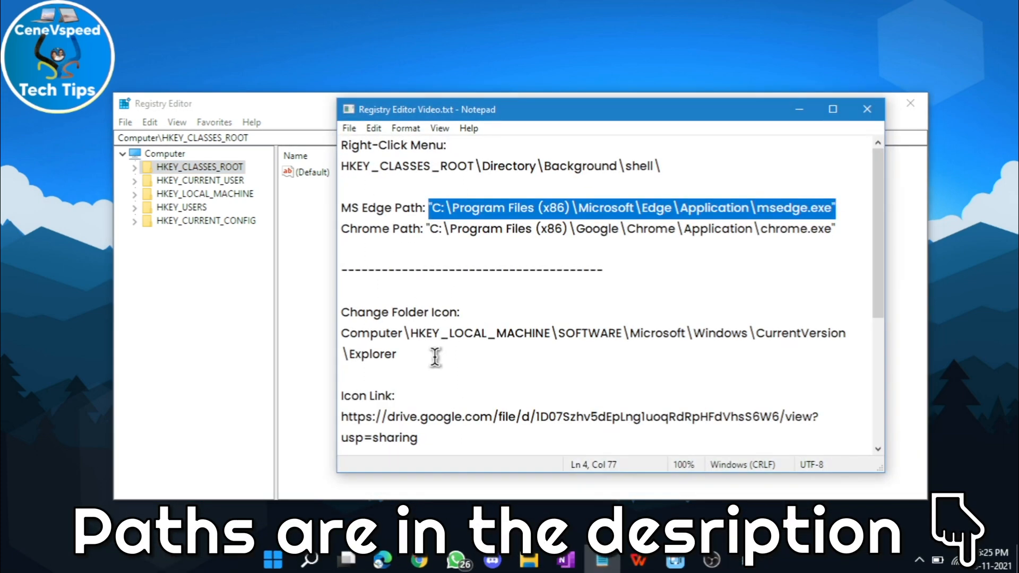
double_click(399, 312)
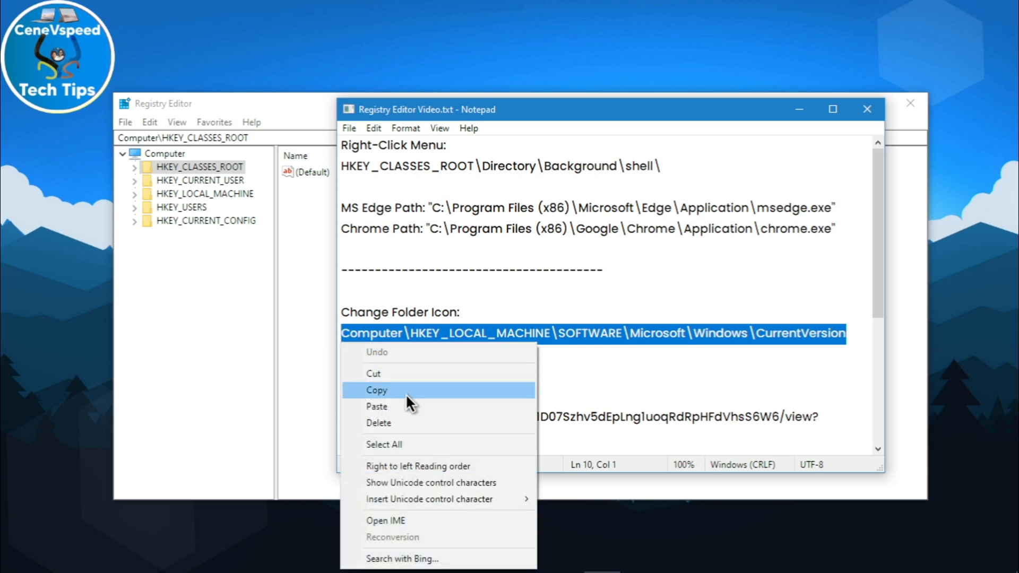
left_click(377, 390)
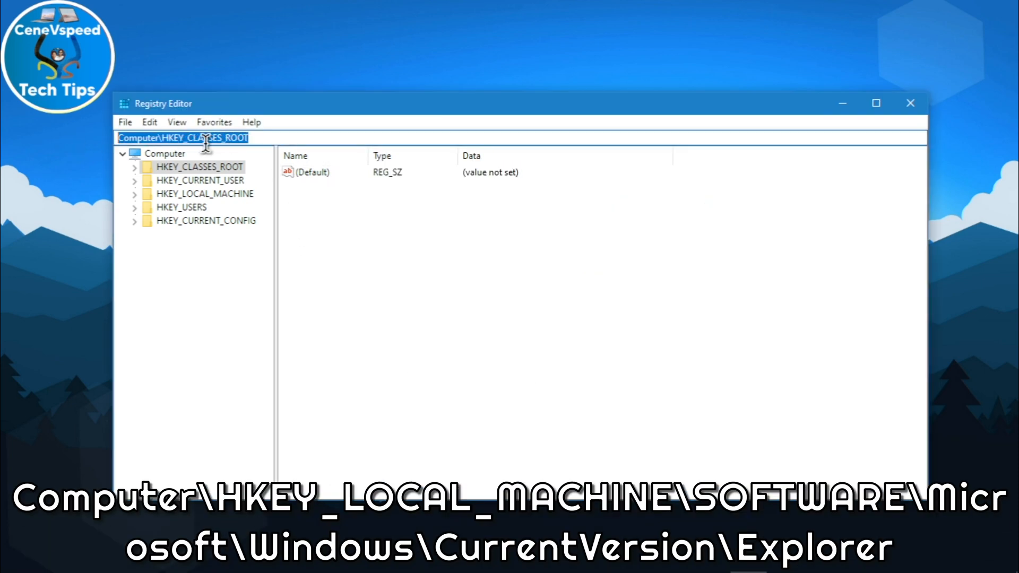
type("Computer\\HKEY_LOCAL_MACHINE\\SOFTWARE\\Microsoft\\Windows\\CurrentVersion\\Explorer")
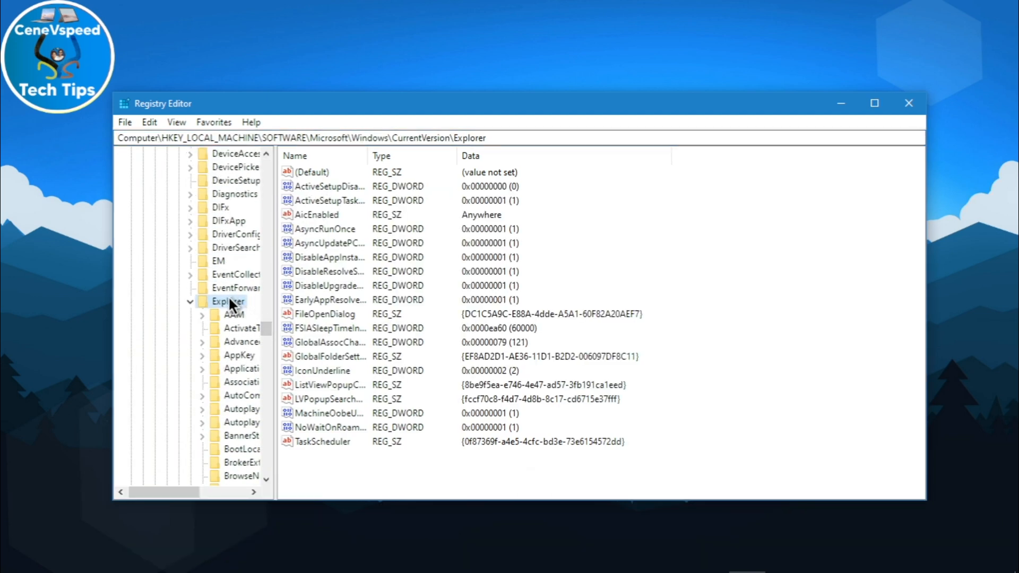
Create a 'Shell Icons' key under Explorer with string values 3 and 4.
right_click(229, 301)
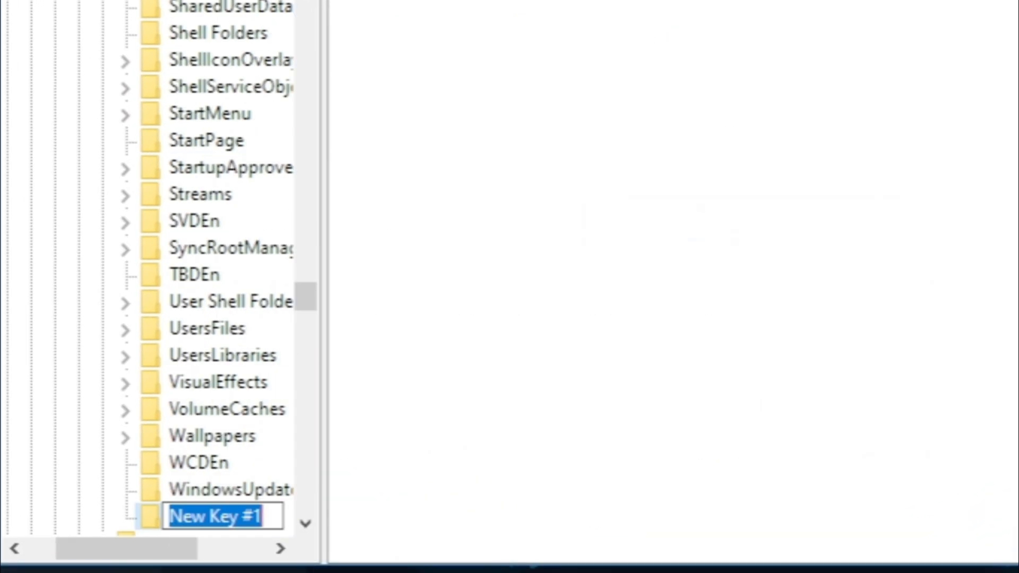
type("Shell Icons")
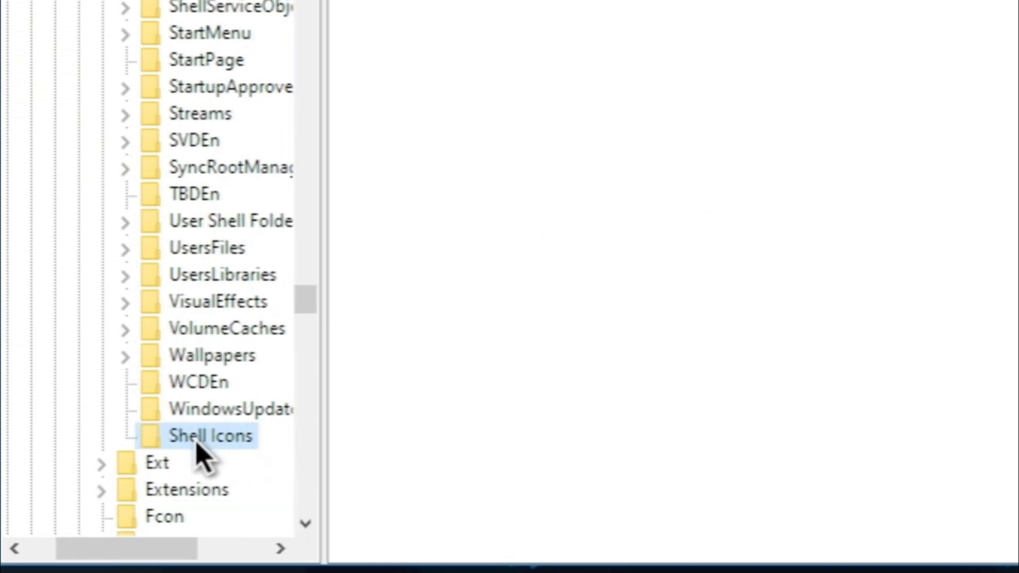
left_click(208, 435)
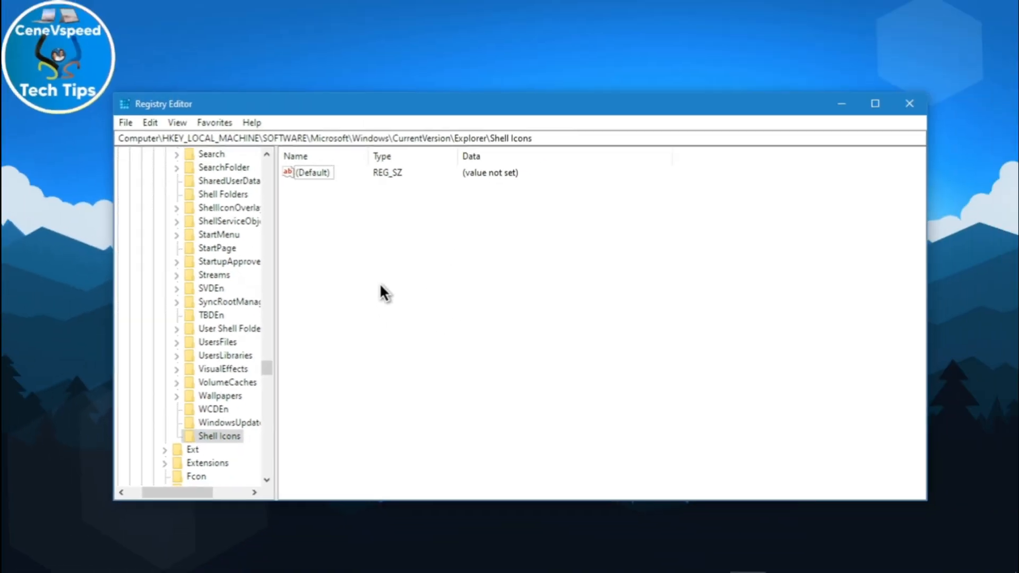
right_click(384, 290)
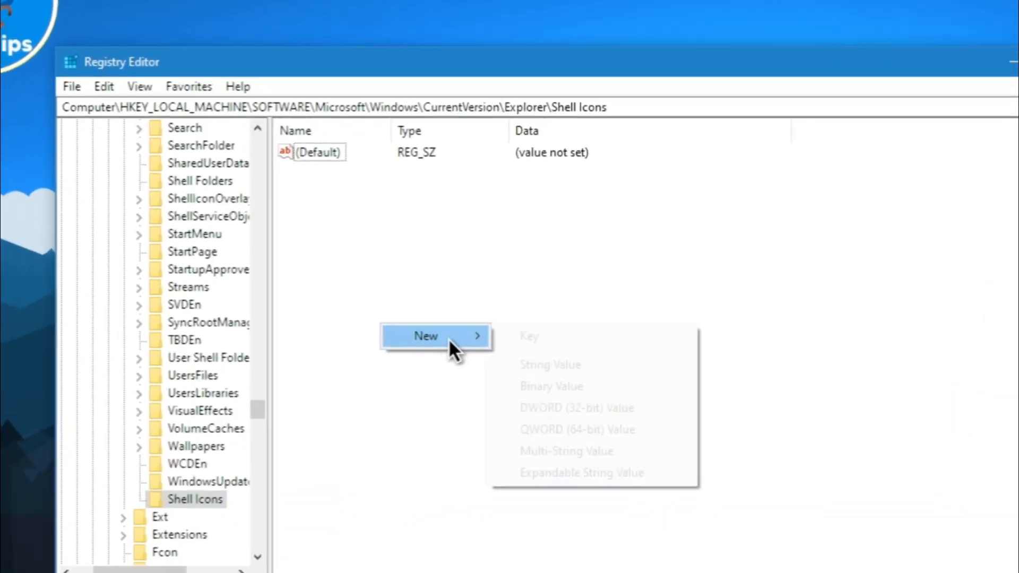
left_click(550, 364)
type("3")
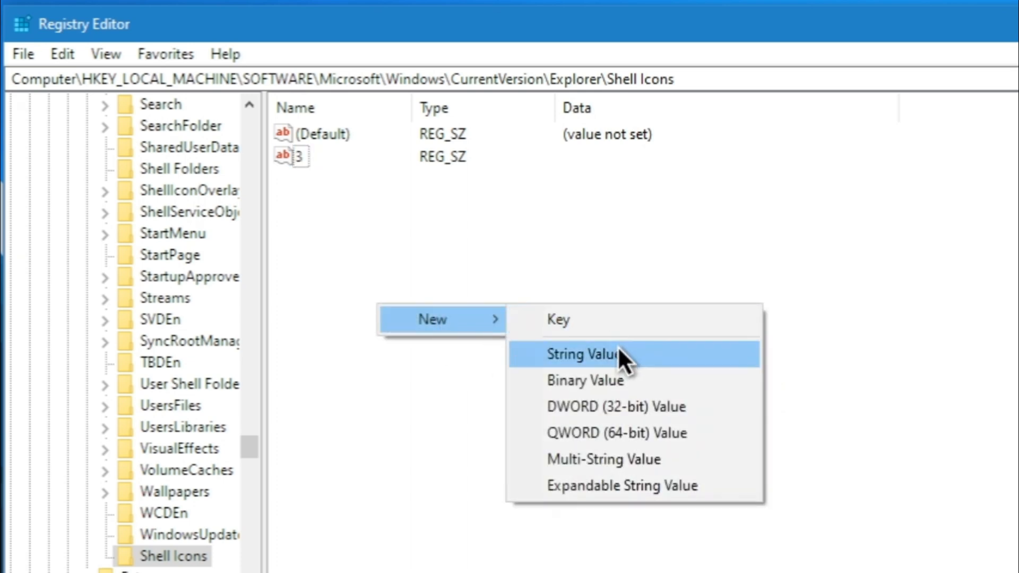
left_click(591, 354)
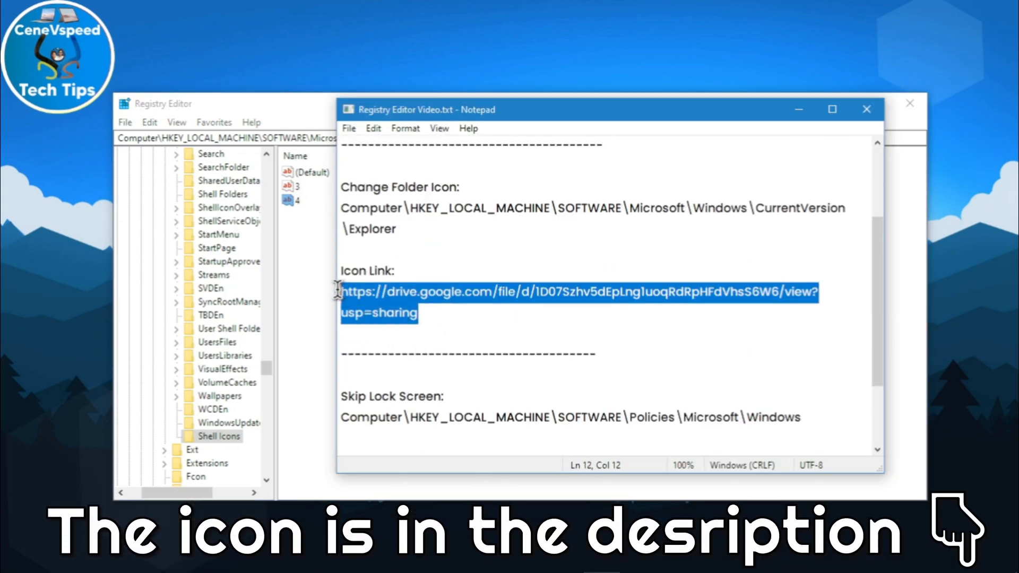
Deselect the icon download link in Notepad and minimize the notes.
left_click(390, 301)
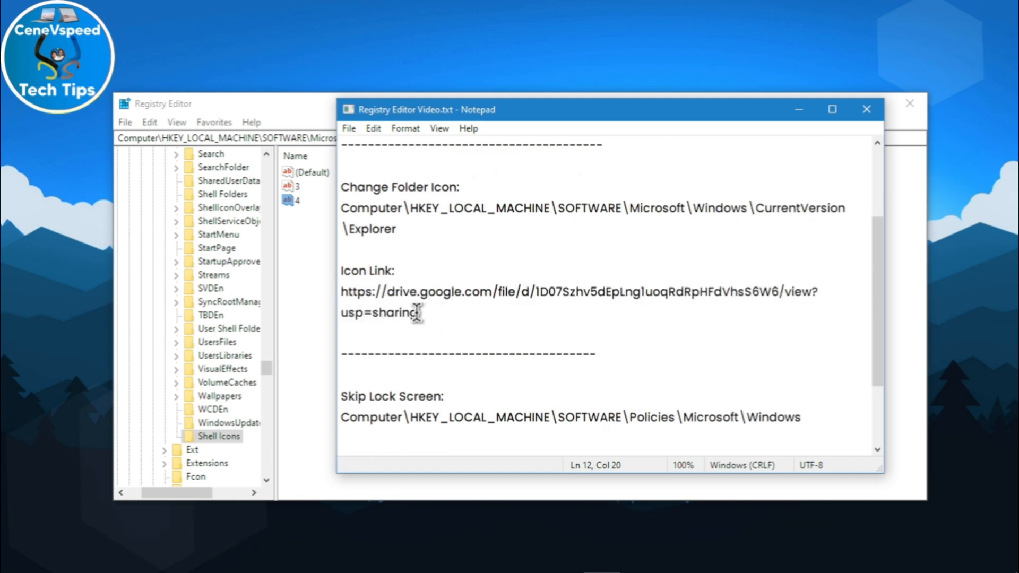
mouse_move(794, 122)
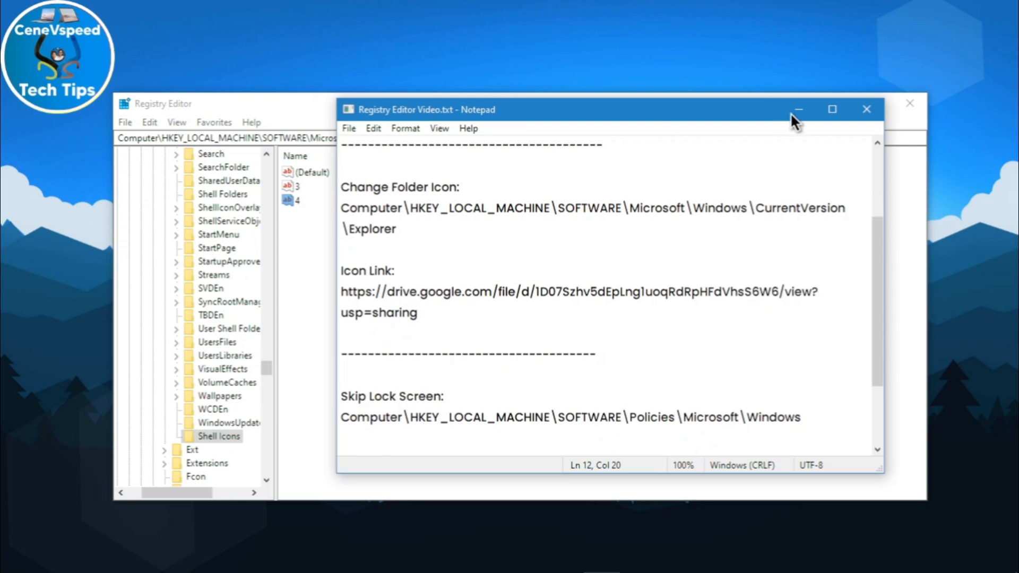
left_click(799, 109)
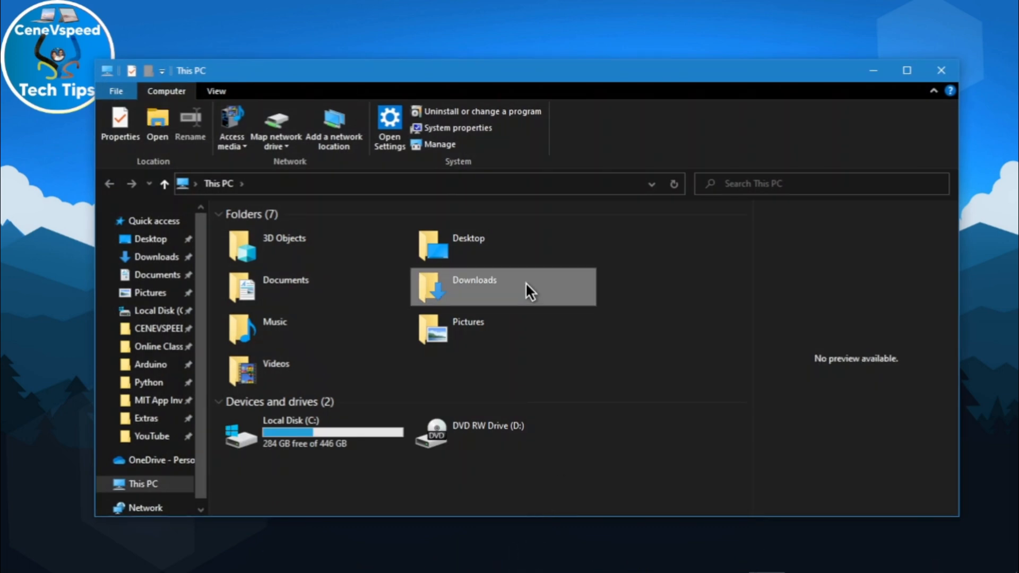
Open the Downloads folder from This PC.
double_click(474, 286)
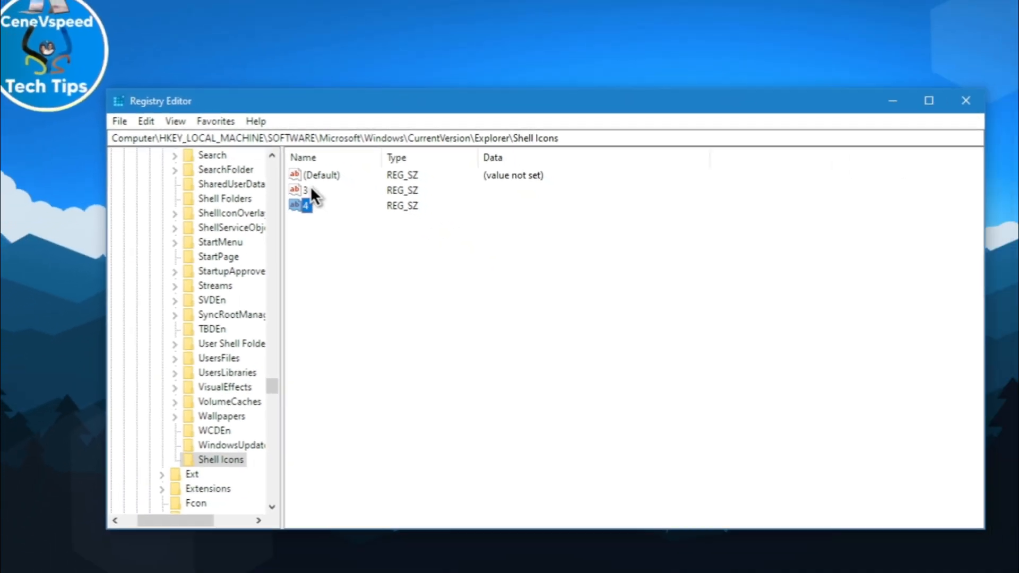
Paste the MacOS Folder Icon.ico path into Shell Icons value 4's data and confirm.
right_click(205, 245)
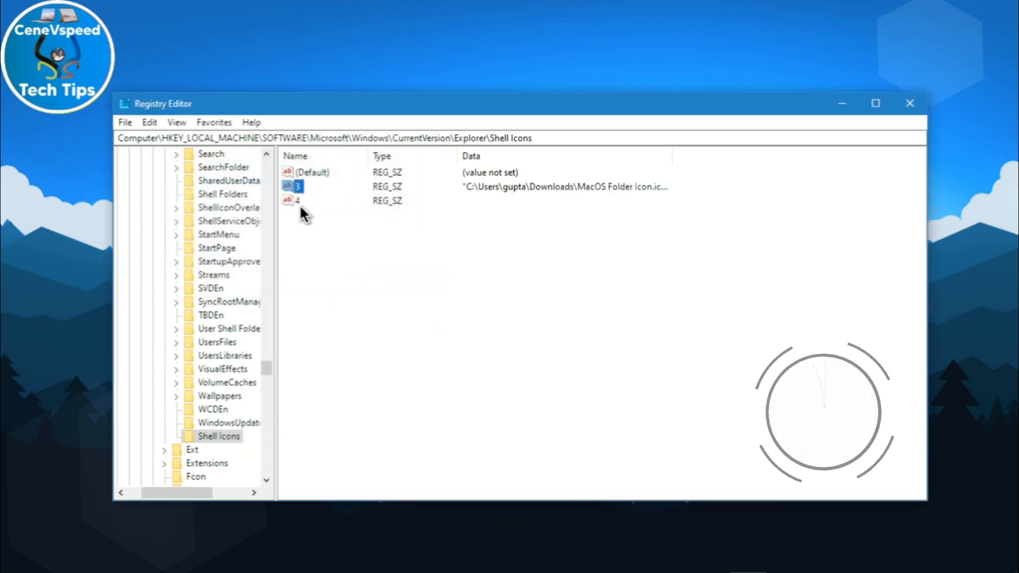
right_click(296, 246)
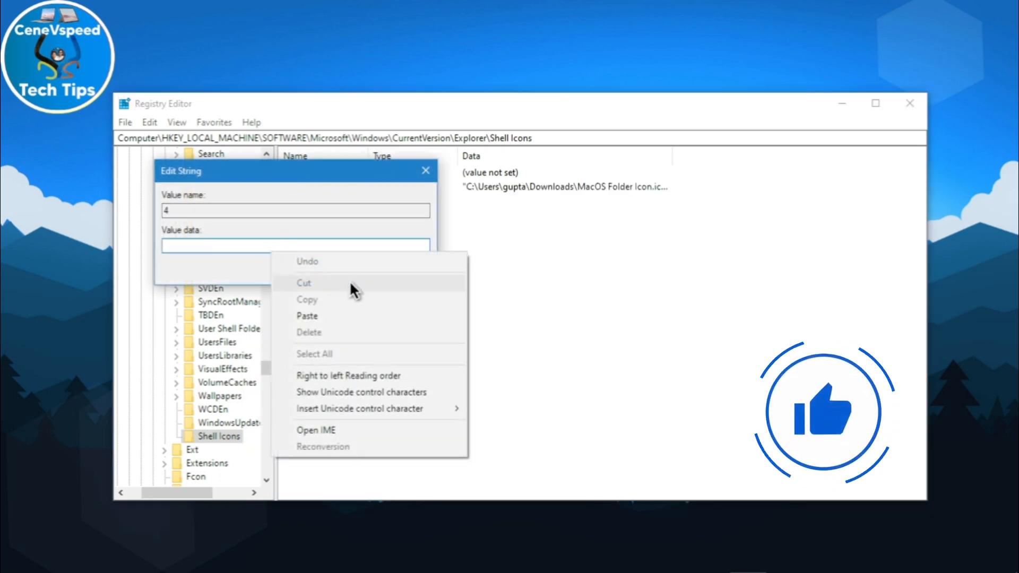
left_click(307, 316)
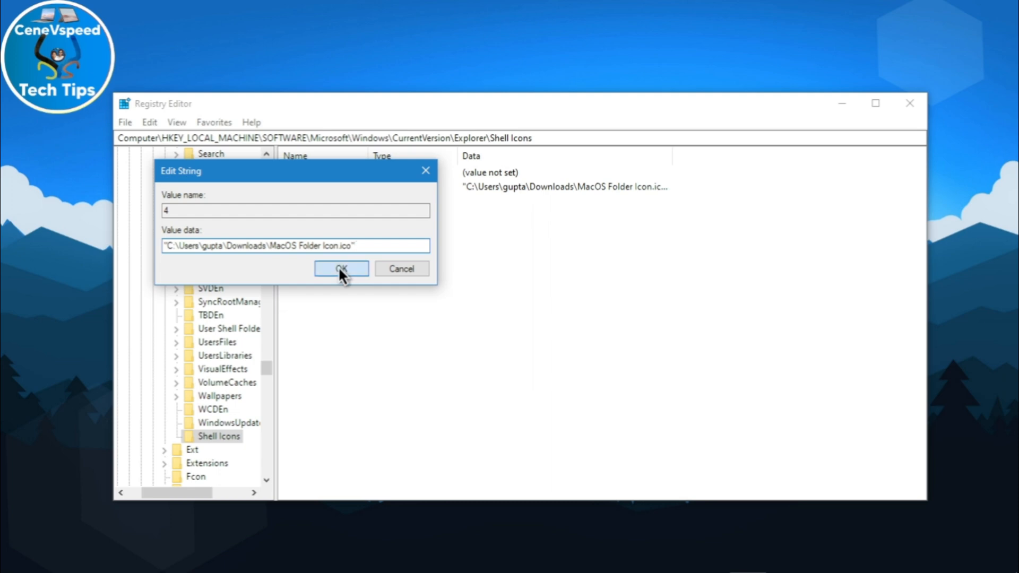
left_click(341, 269)
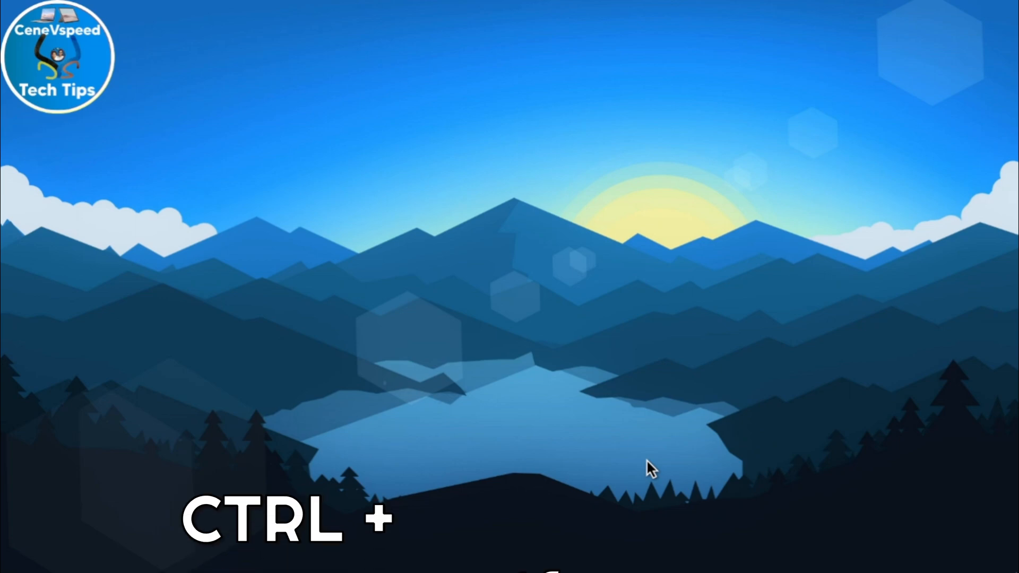
Restart the Windows Explorer process from Task Manager's detailed list, then close Task Manager.
key("ctrl+shift+escape")
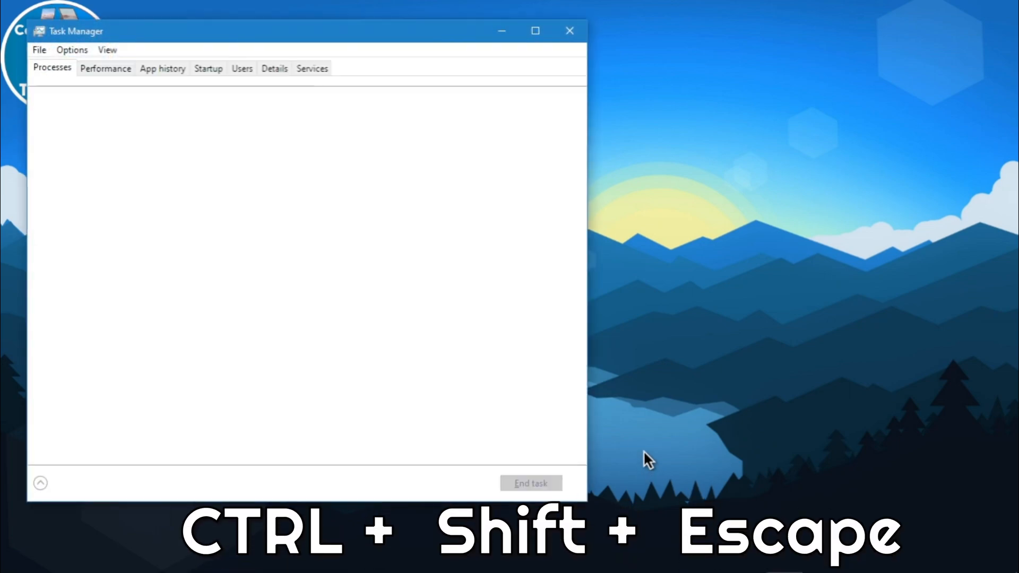
left_click(38, 483)
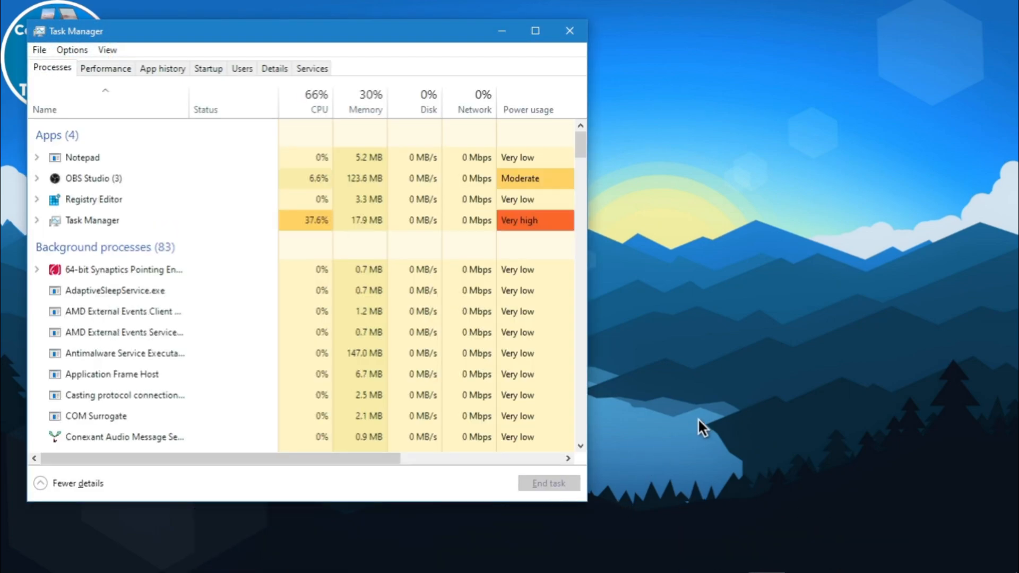
scroll("down", 3)
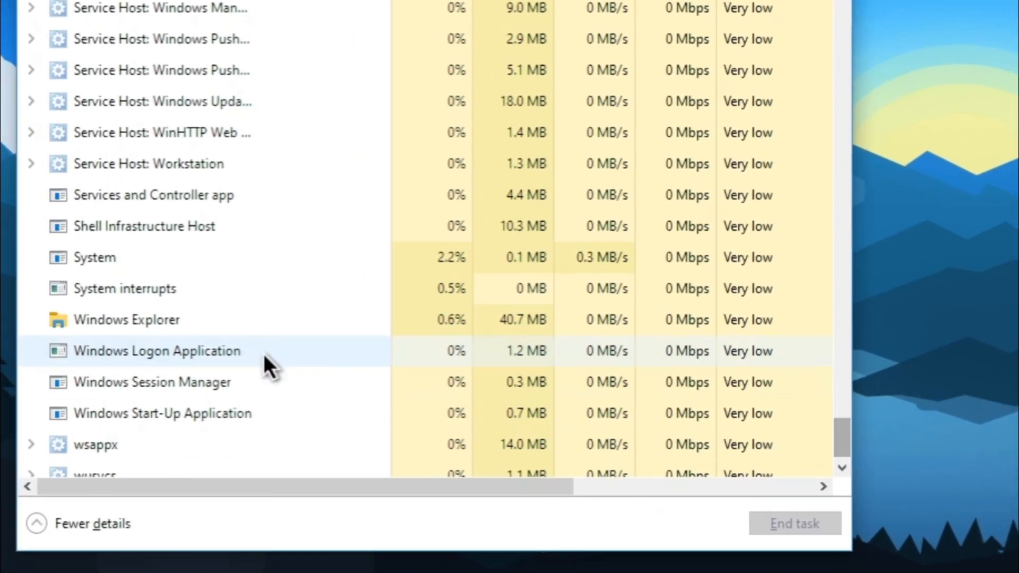
left_click(127, 319)
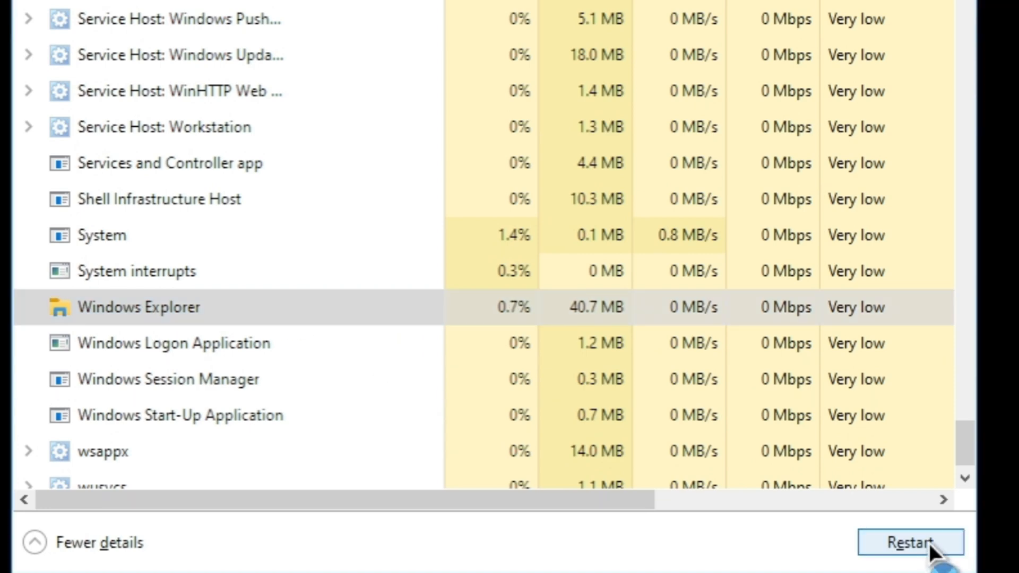
left_click(910, 542)
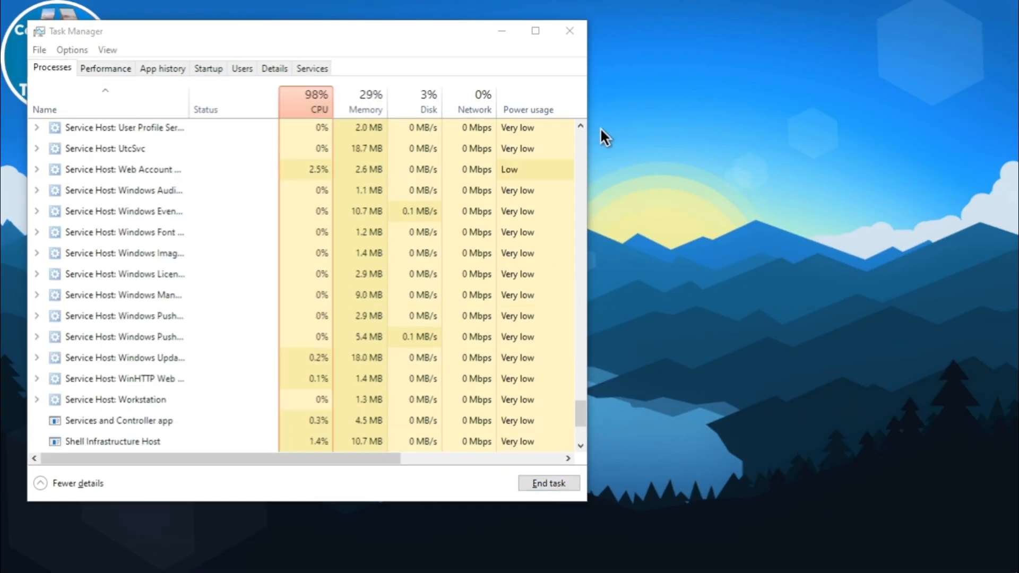
scroll("up", 3)
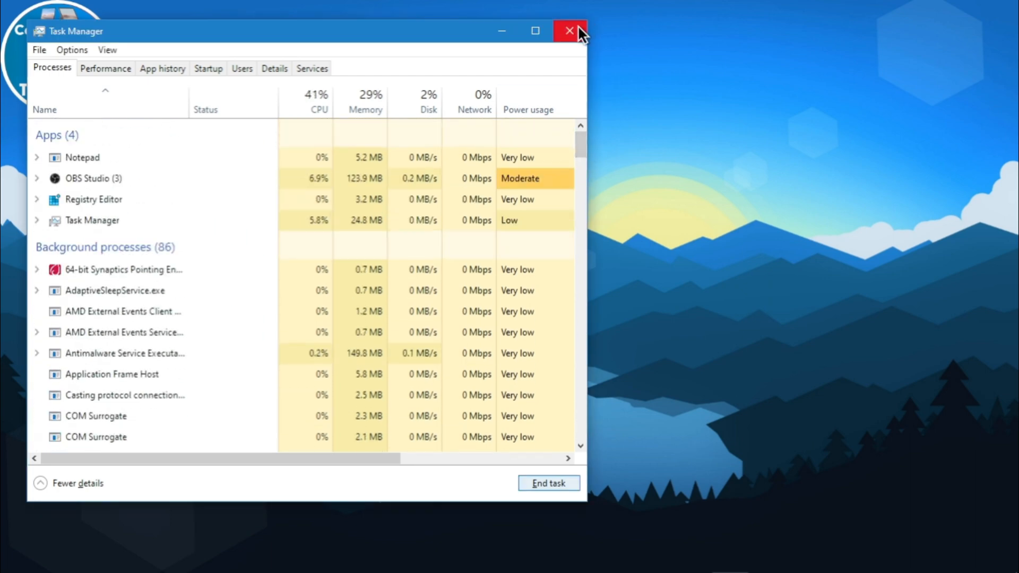
mouse_move(574, 32)
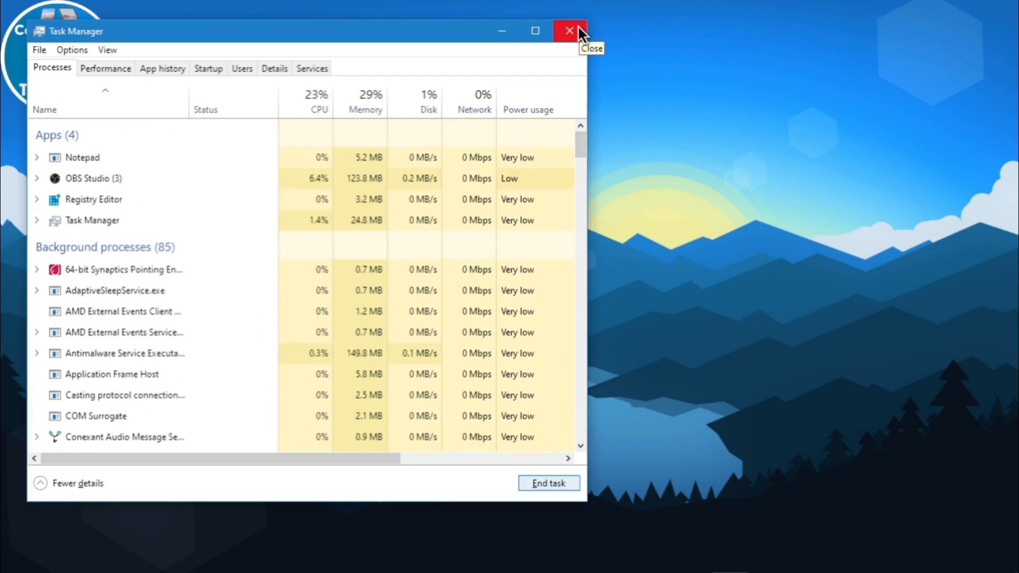
left_click(571, 31)
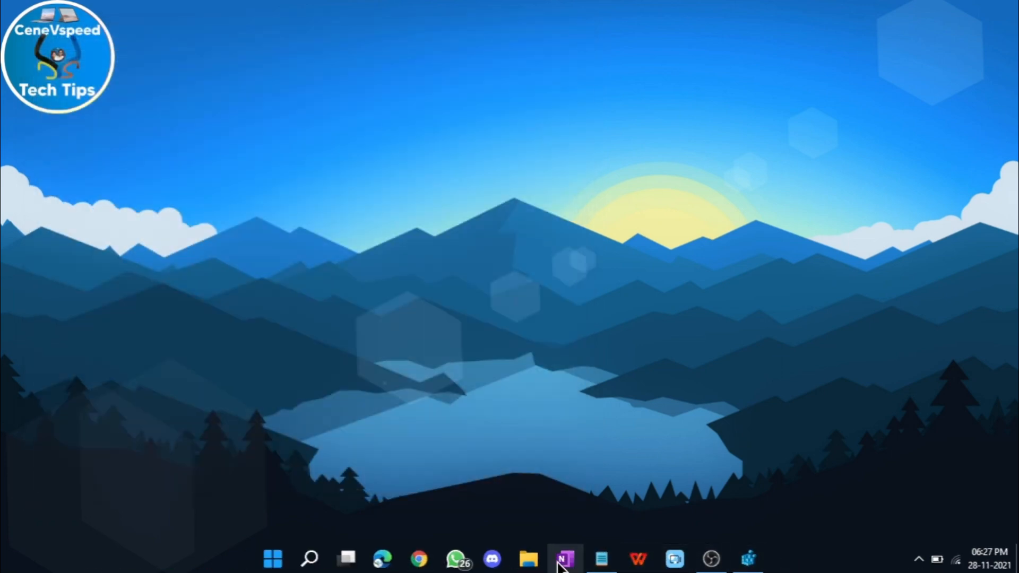
left_click(528, 558)
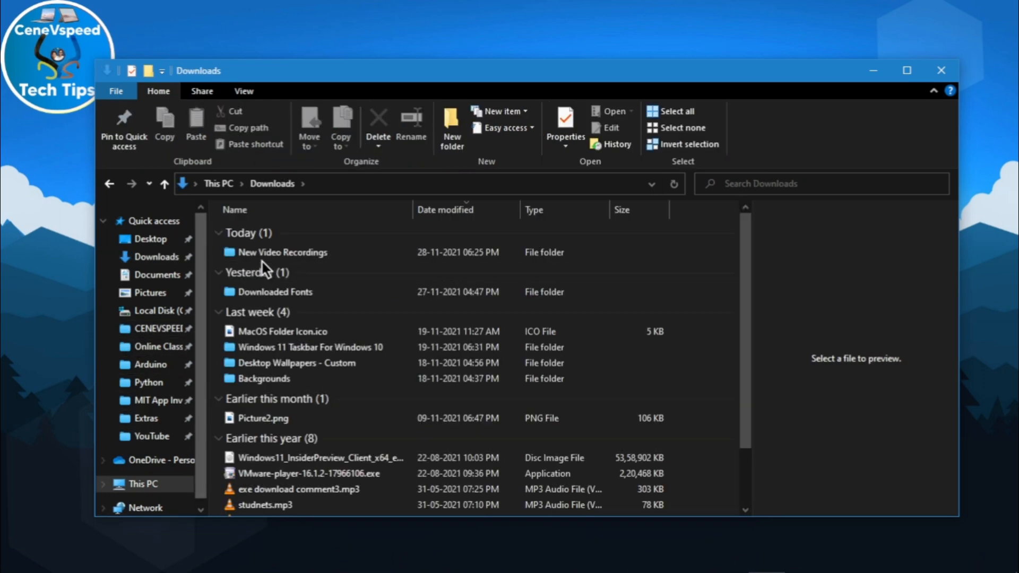
mouse_move(940, 70)
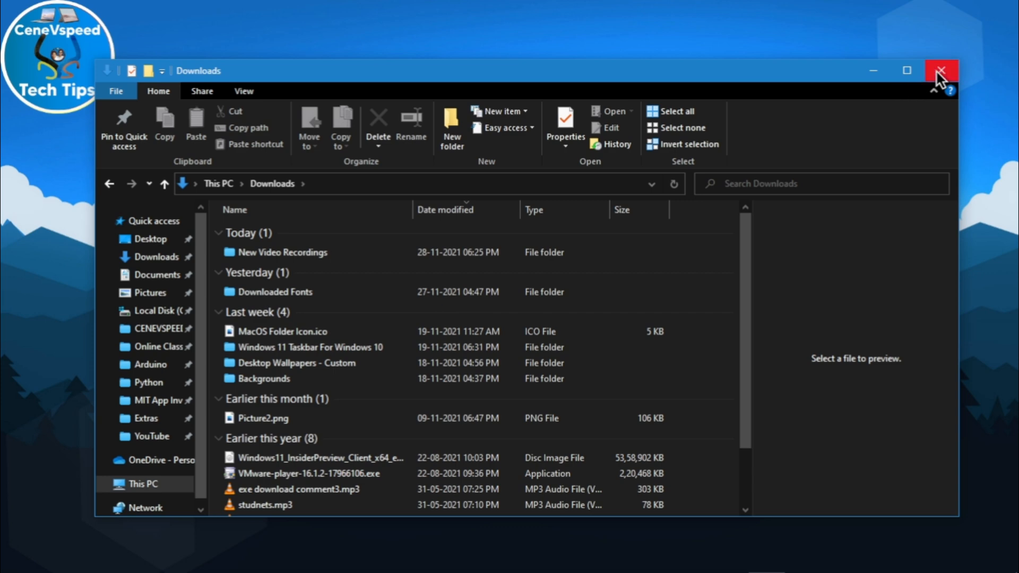
left_click(940, 70)
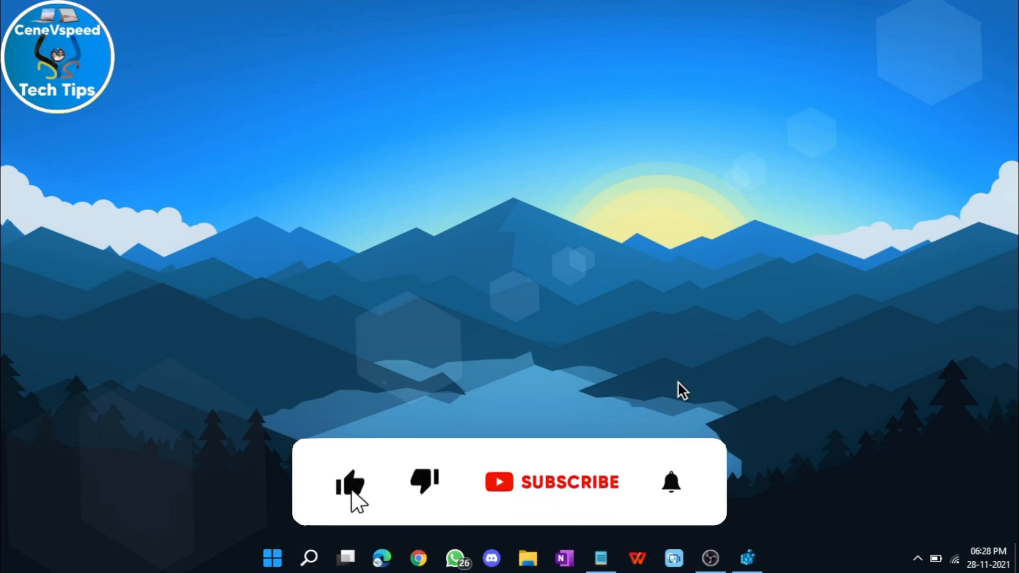
left_click(552, 482)
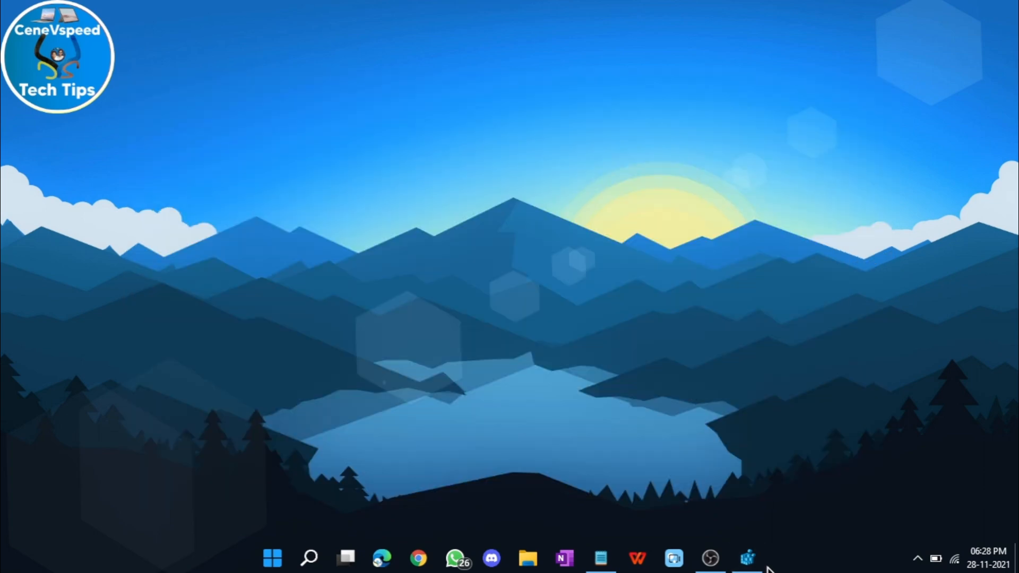
Go to HKEY_LOCAL_MACHINE\SOFTWARE\Policies\Microsoft\Windows and create a new Personalization subkey.
left_click(746, 558)
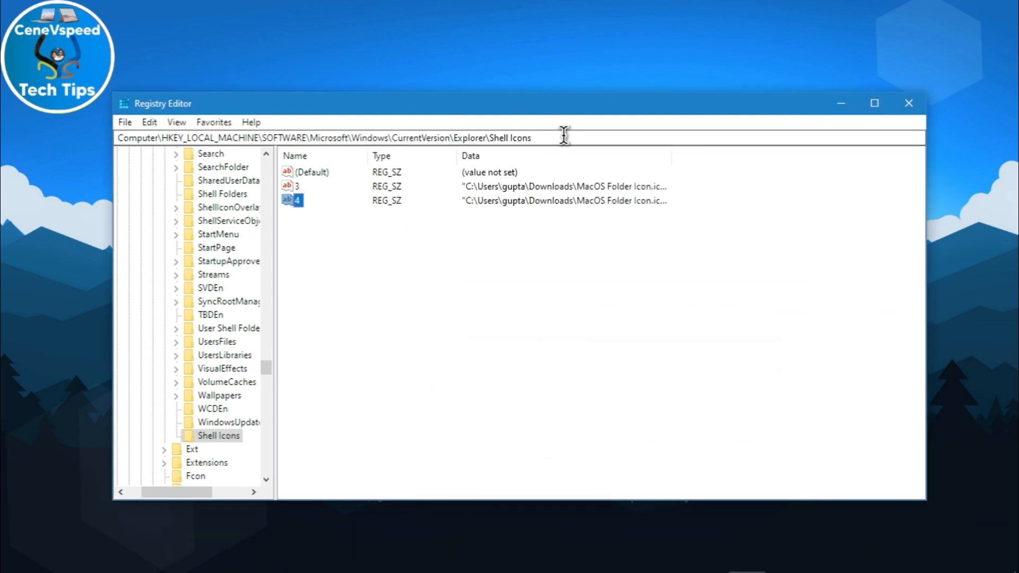
type("Computer\\HKEY_LOCAL_MACHINE\\SOFTWARE\\Policies\\Microsoft\\Windows")
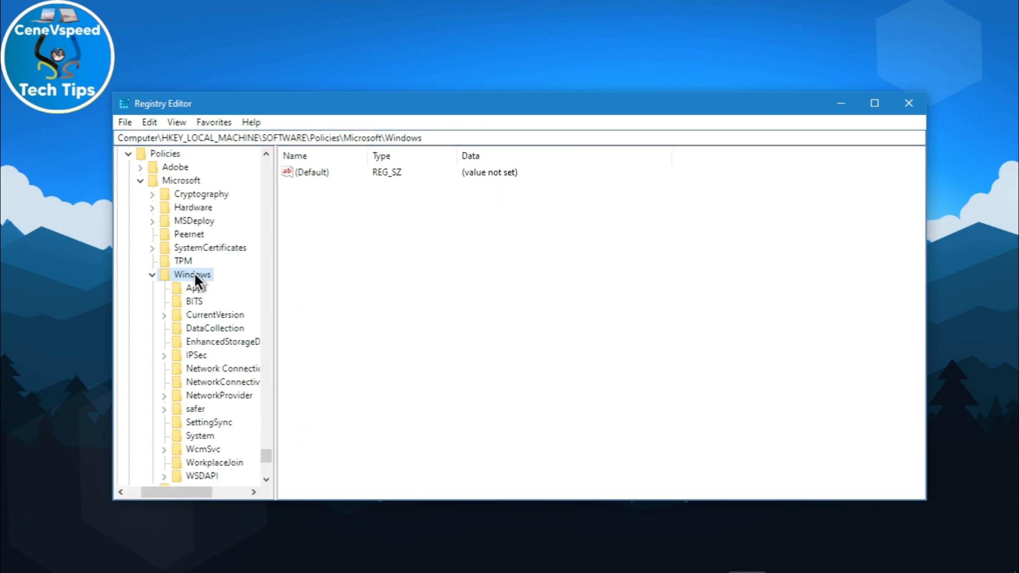
left_click(874, 102)
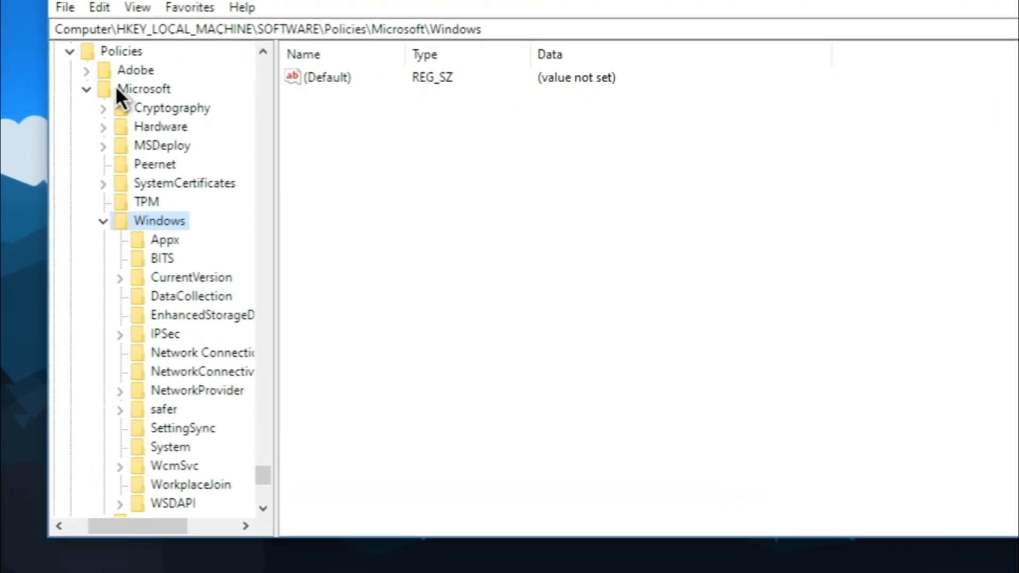
right_click(159, 220)
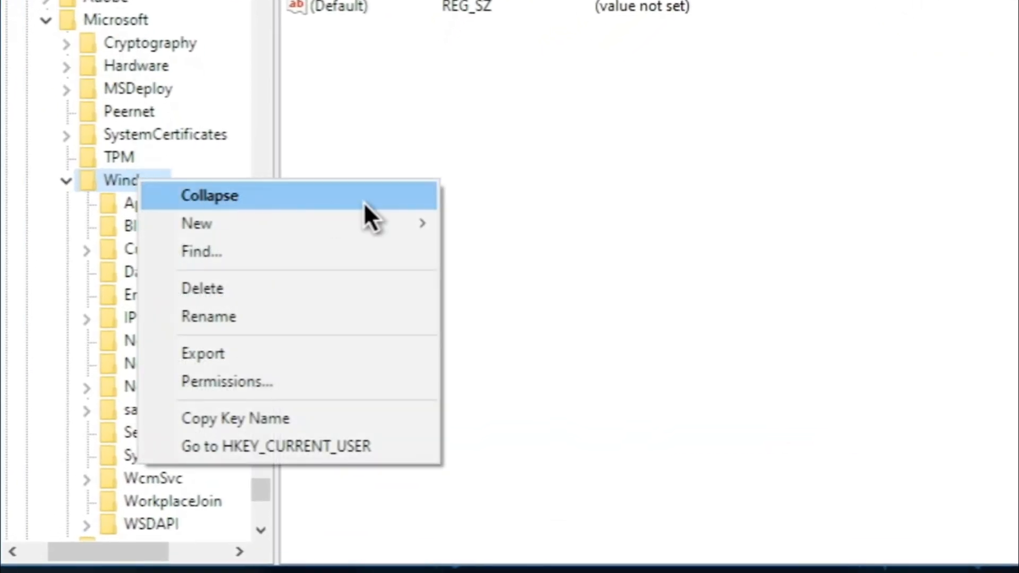
left_click(197, 223)
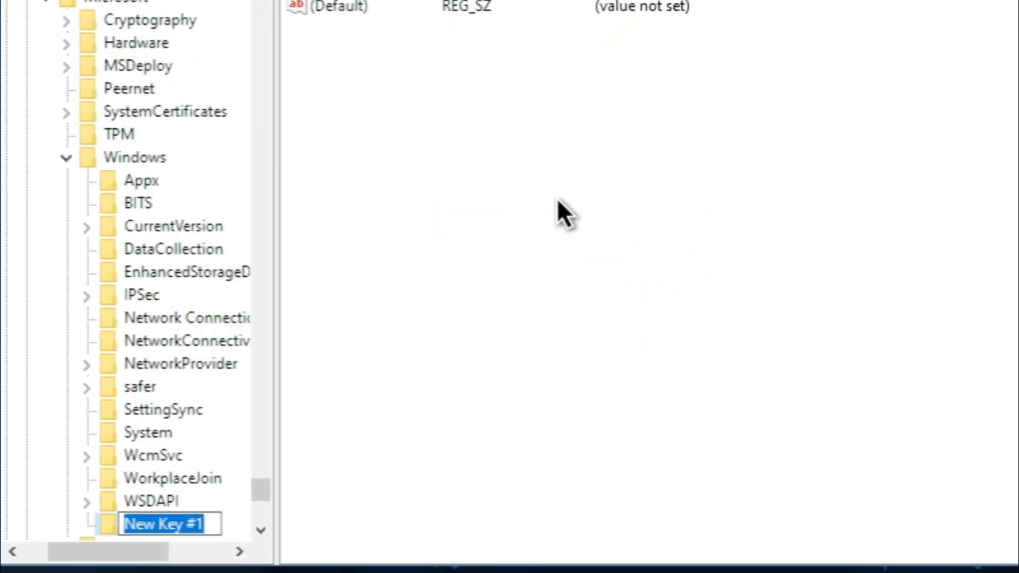
type("Personalization")
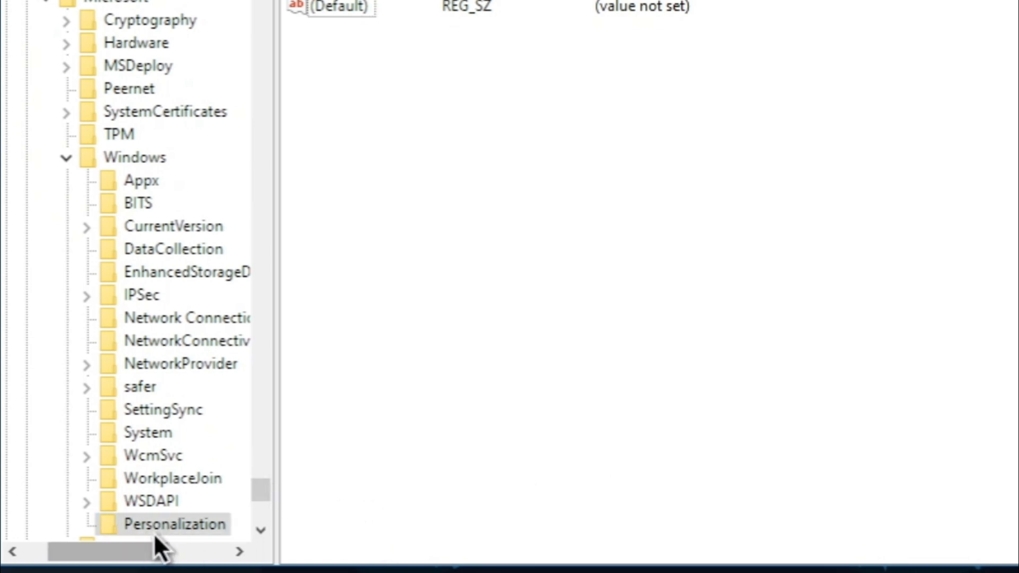
mouse_move(181, 542)
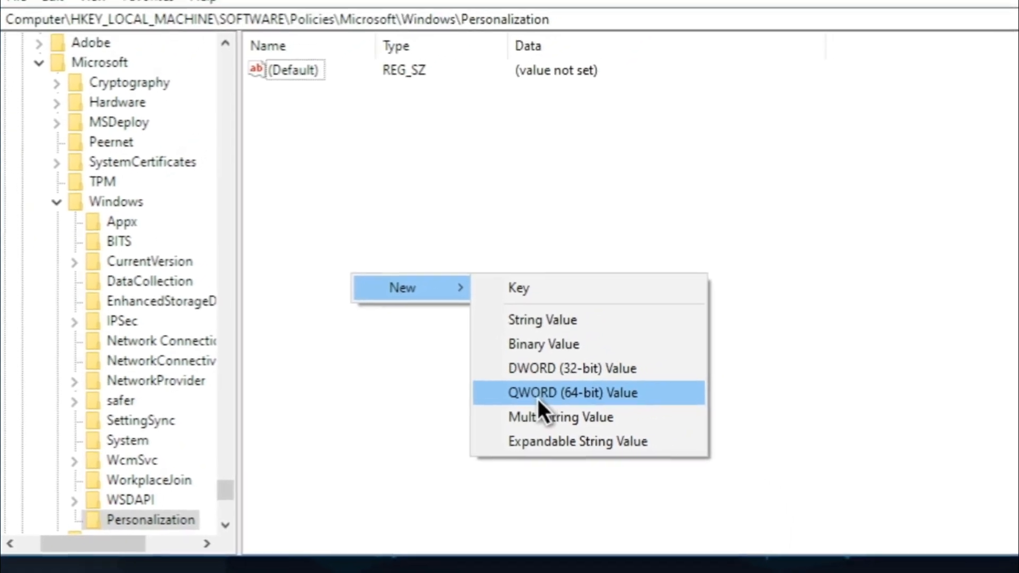
Create a DWORD (32-bit) value named NoLockScreen and open it for editing.
left_click(570, 368)
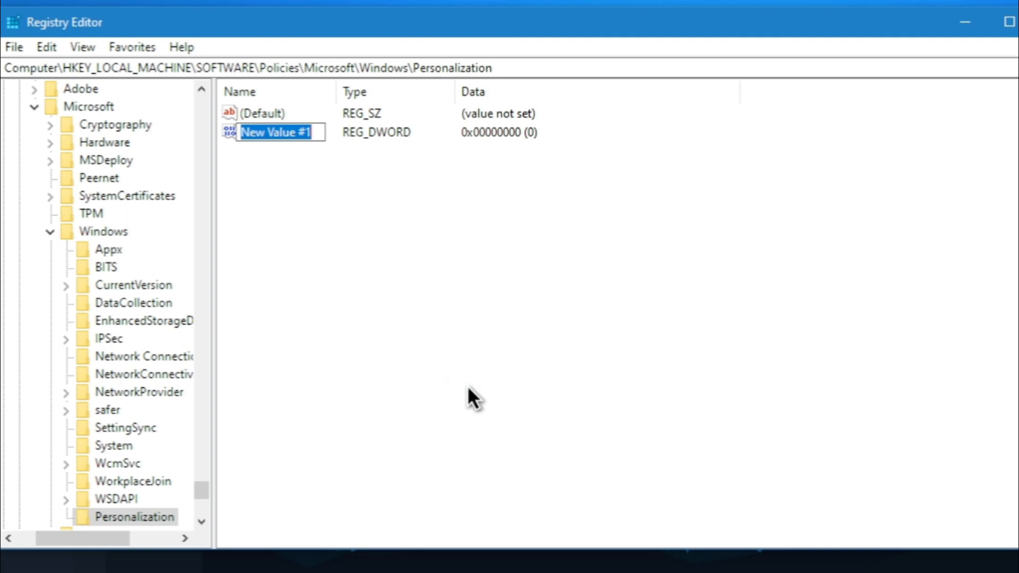
type("NoLockScreen")
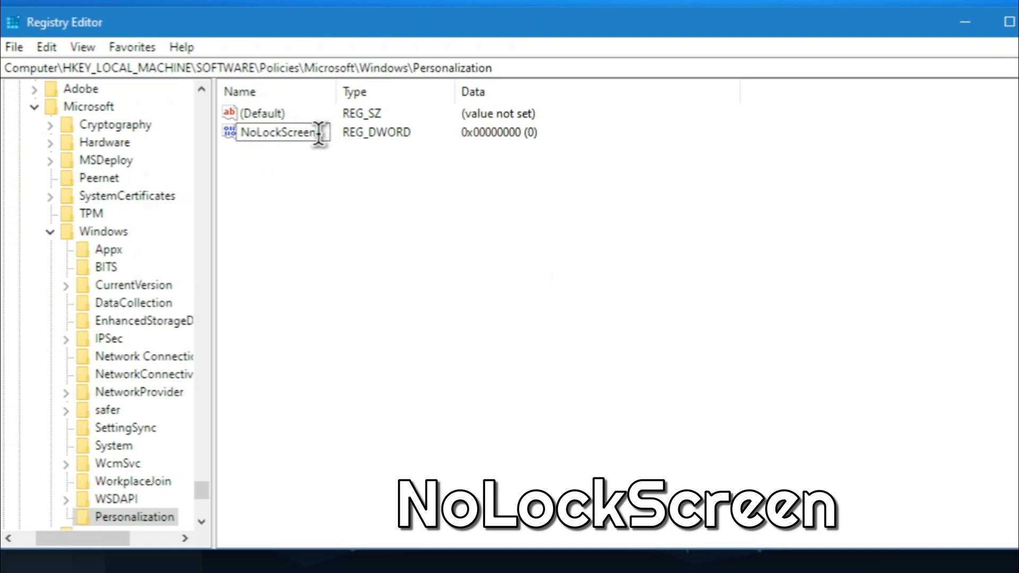
left_click(276, 132)
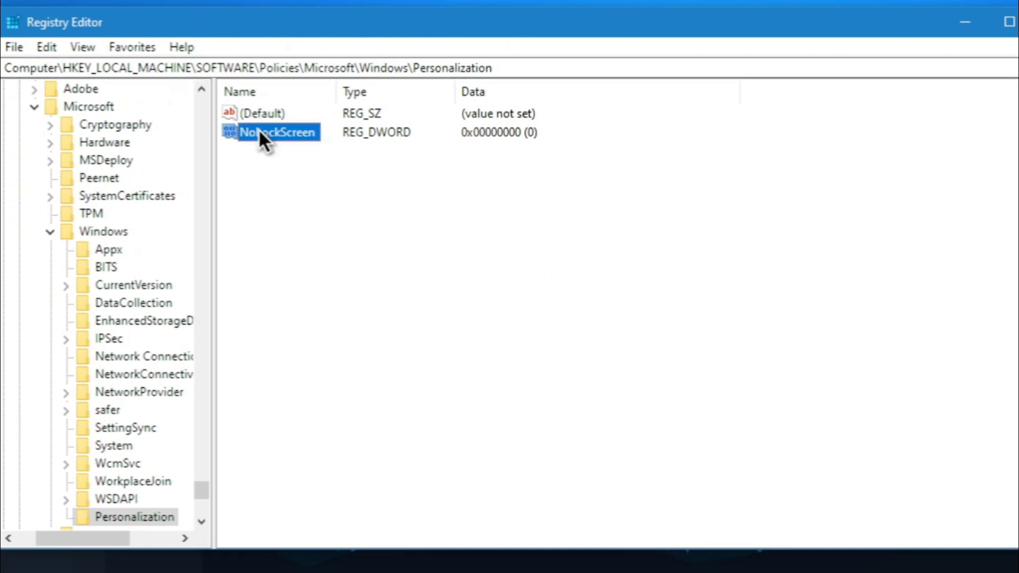
double_click(275, 132)
type("1")
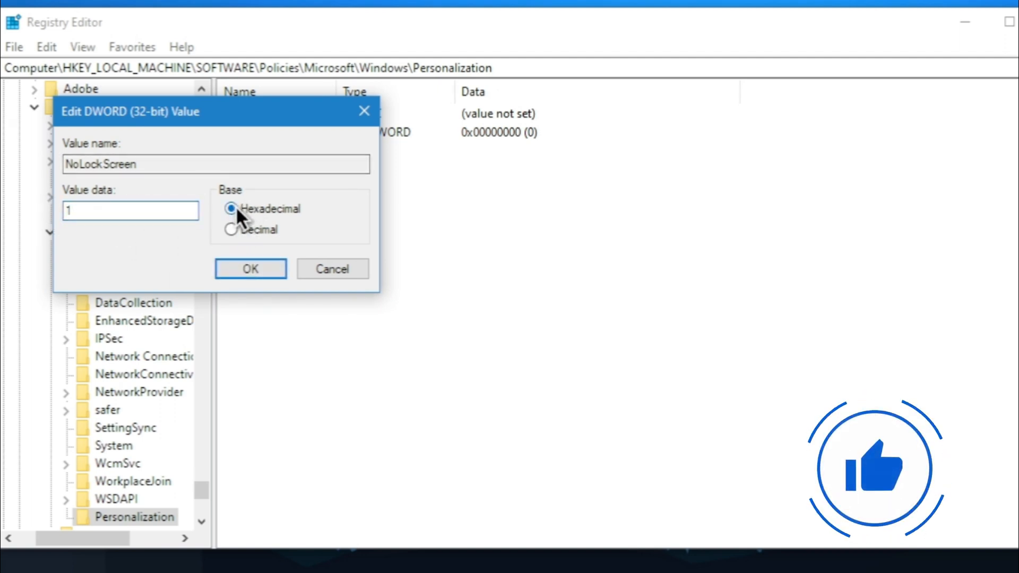
Save NoLockScreen with data 1, then reopen it and confirm it stays at 1.
left_click(250, 269)
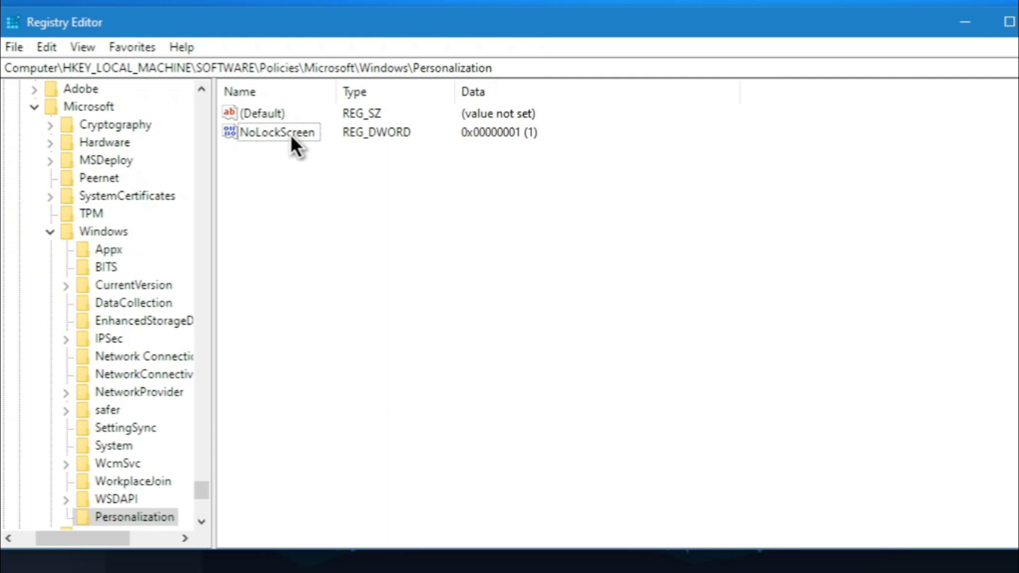
double_click(278, 132)
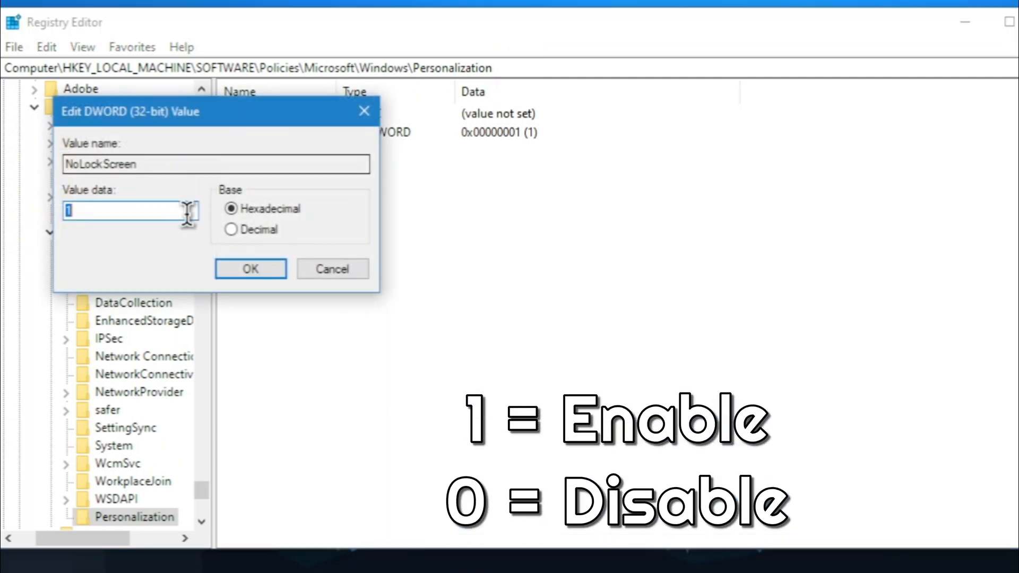
type("0")
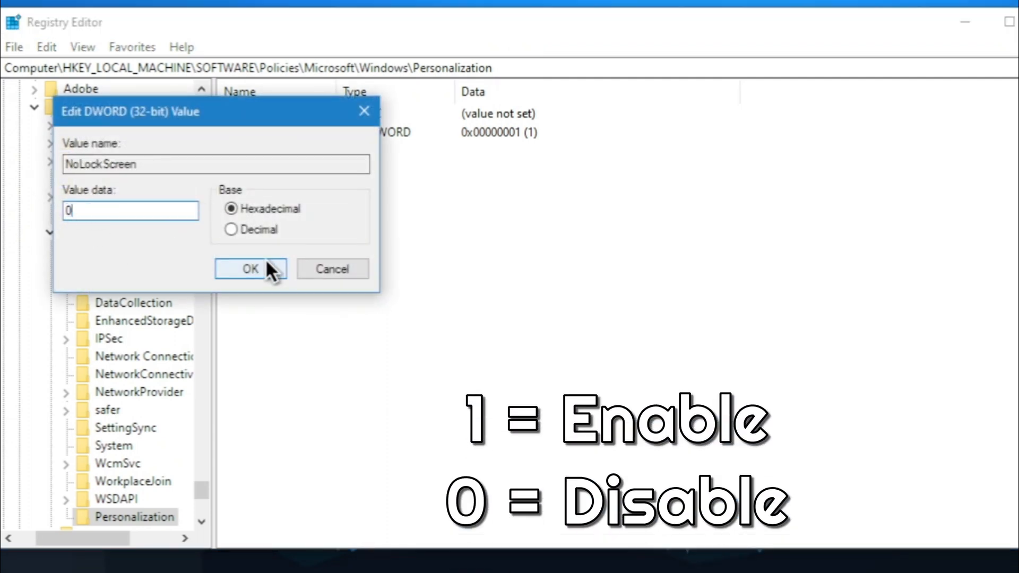
type("1")
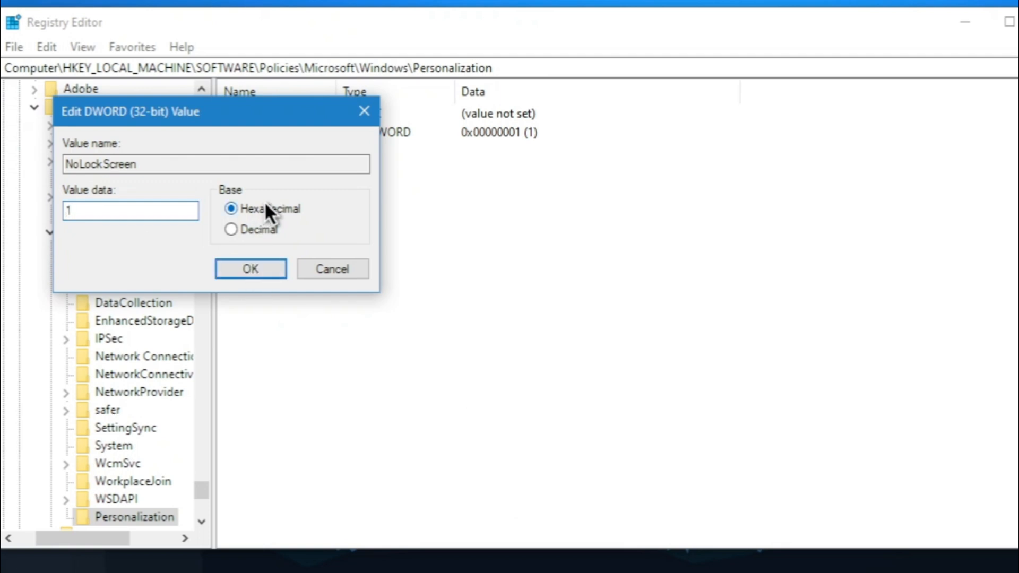
left_click(250, 269)
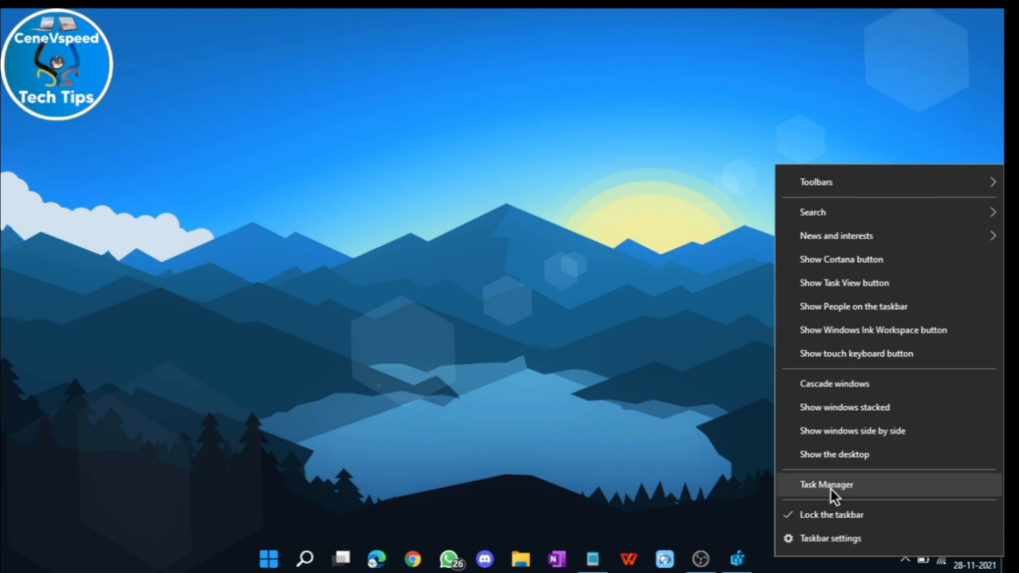
Select Windows Explorer in Task Manager's process list for a restart, then close Task Manager.
left_click(826, 484)
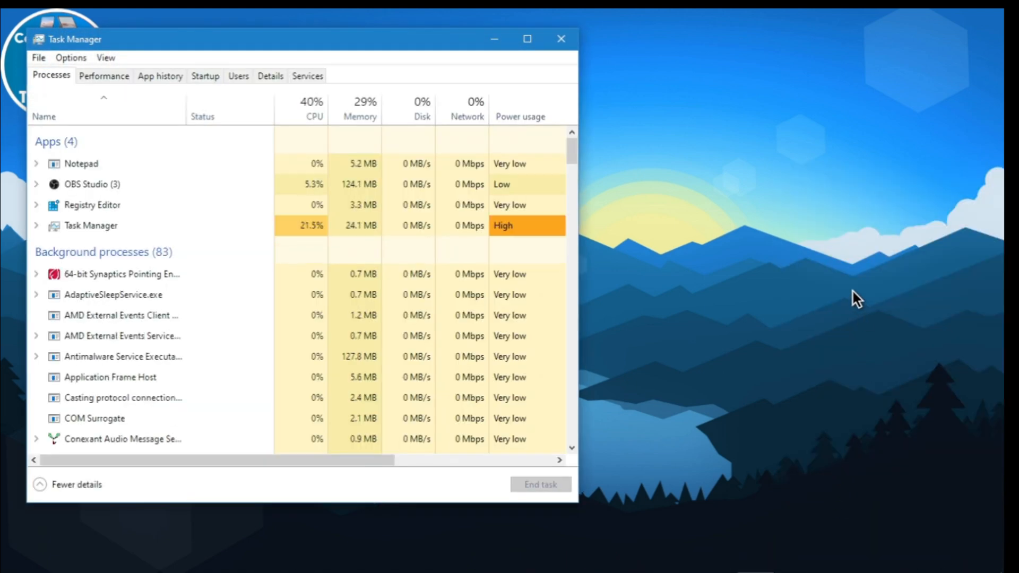
scroll("down", 3)
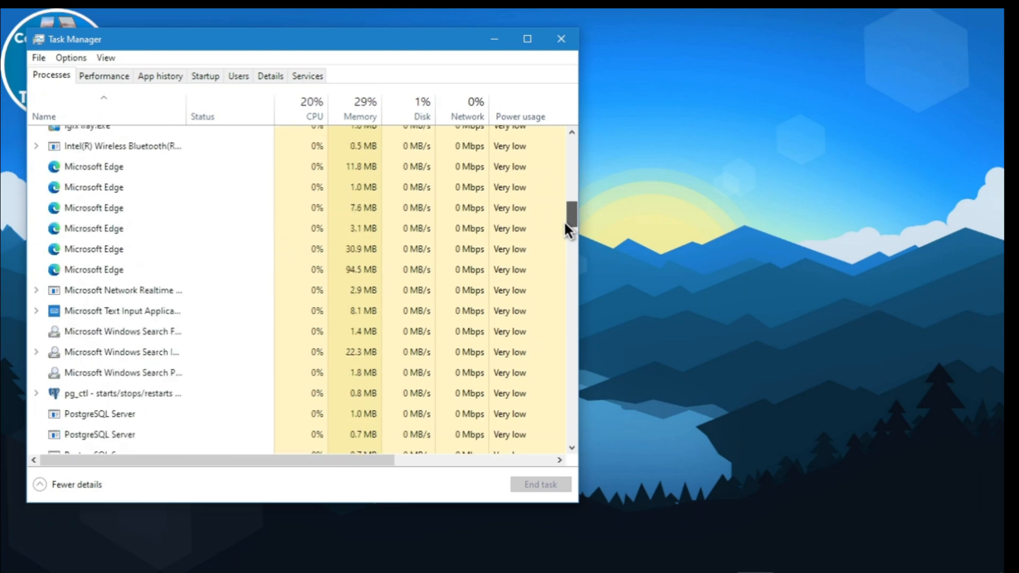
scroll("down", 3)
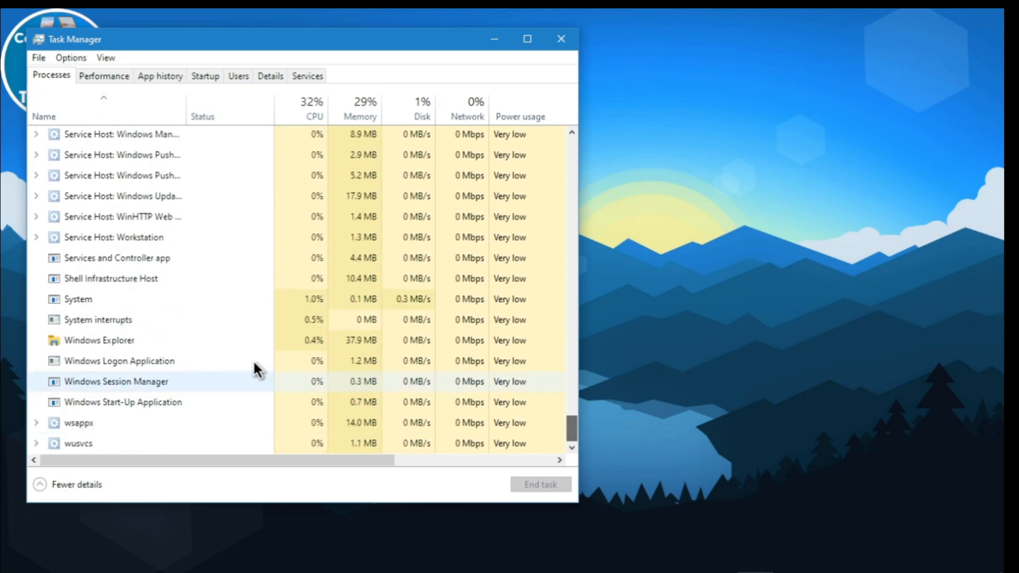
left_click(99, 340)
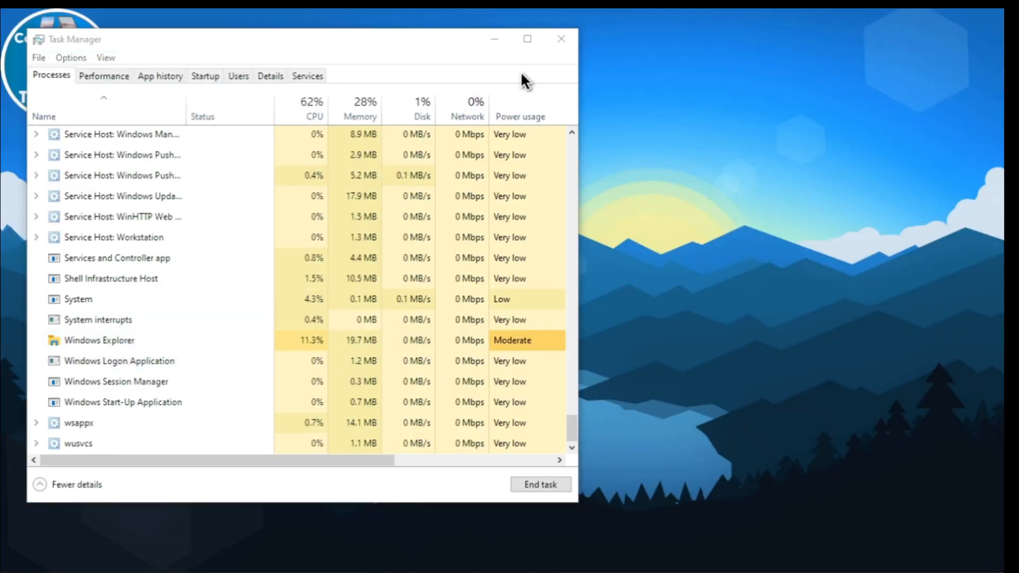
mouse_move(561, 39)
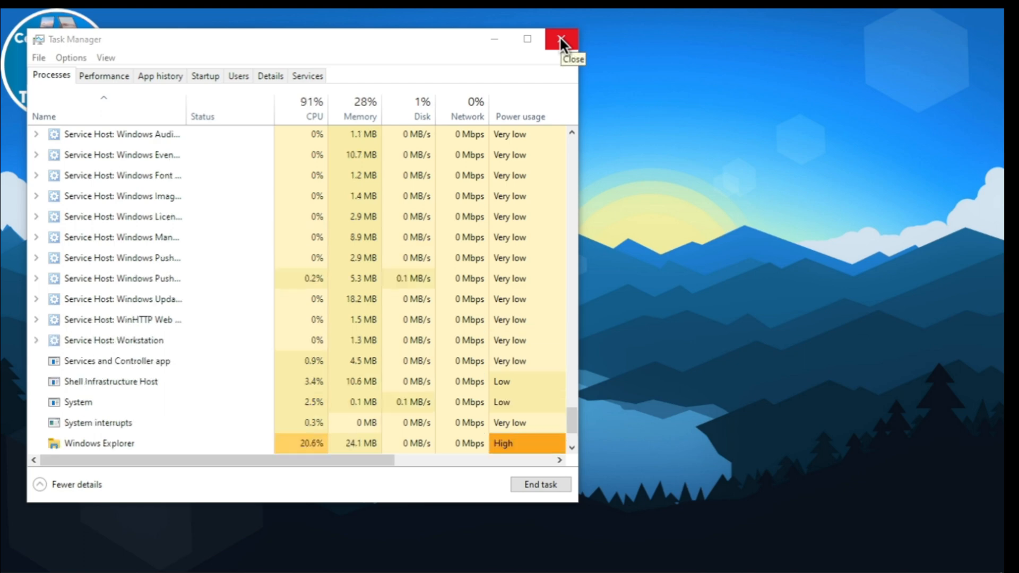
left_click(560, 38)
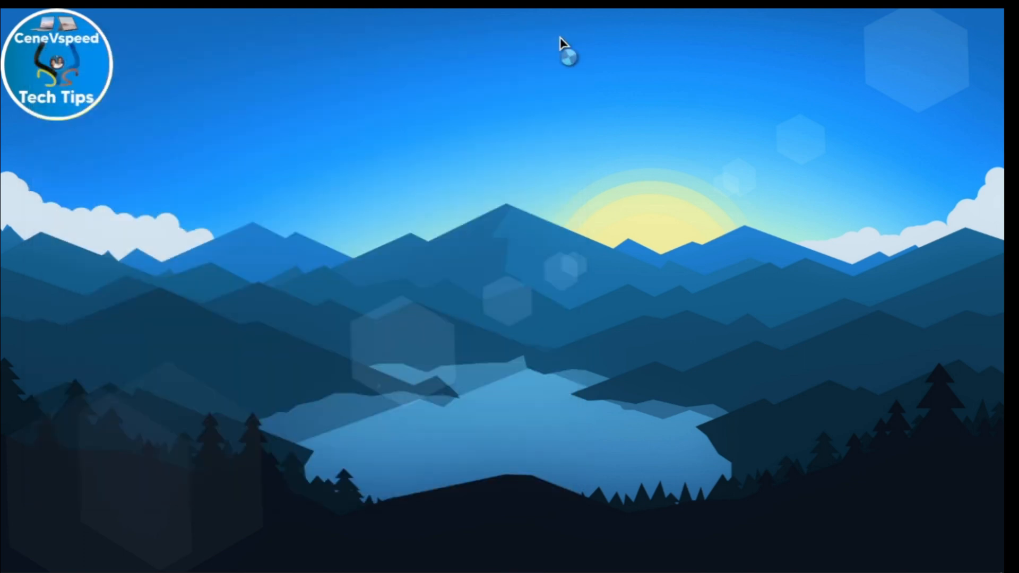